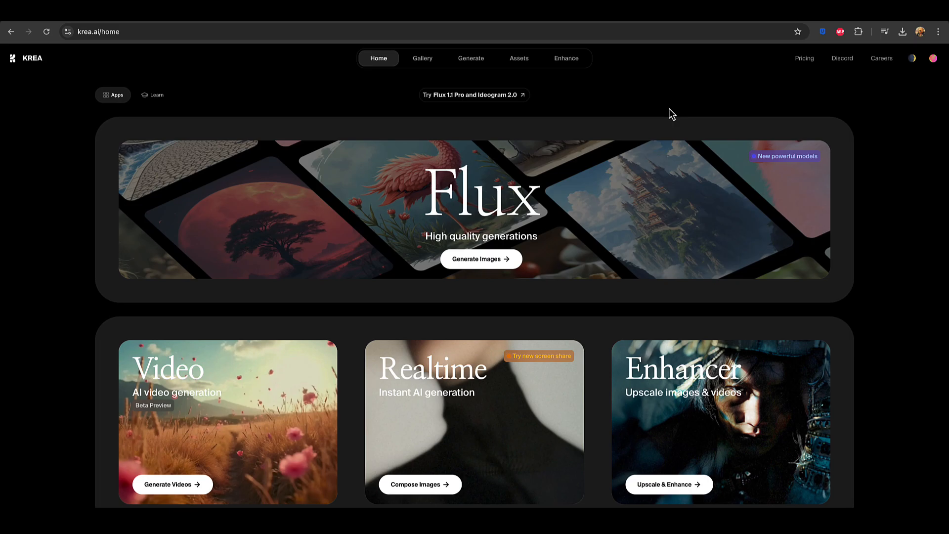
pyautogui.moveTo(212, 60)
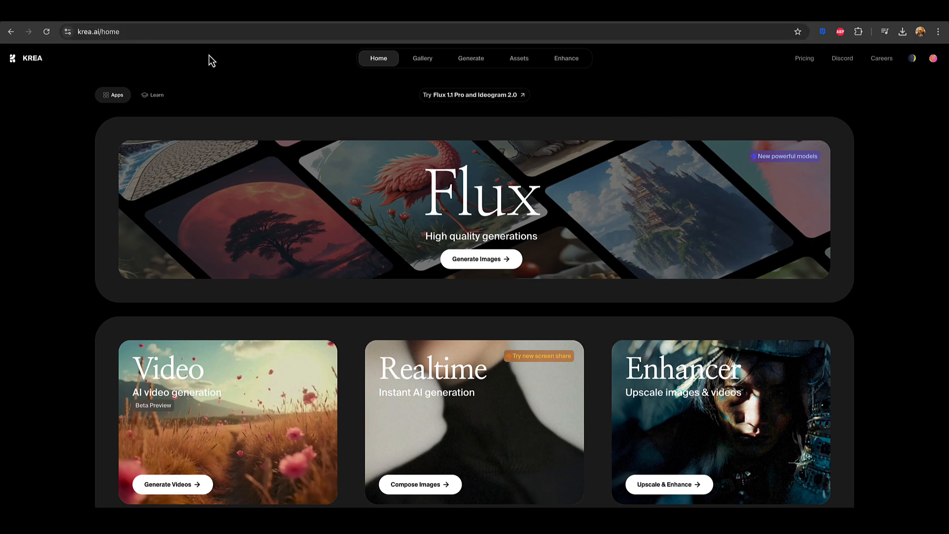
pyautogui.moveTo(280, 82)
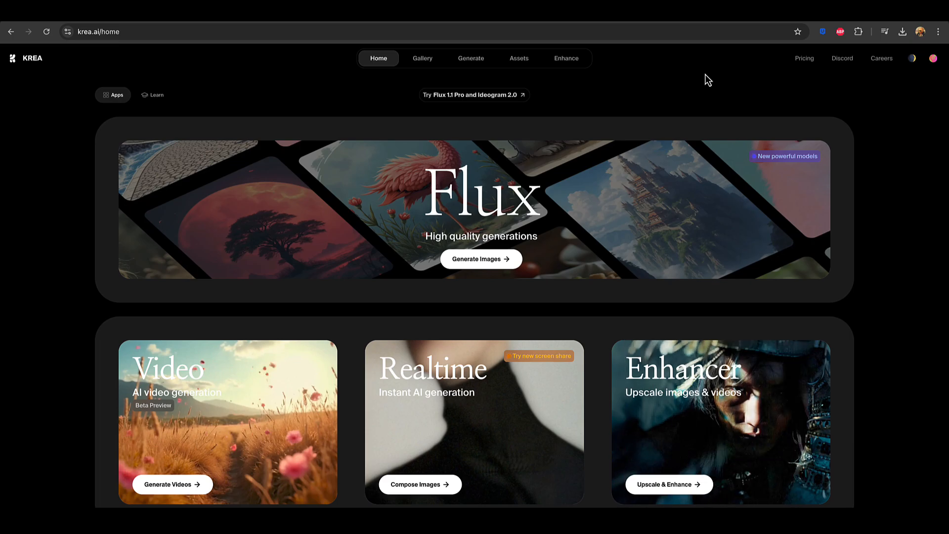
pyautogui.moveTo(933, 65)
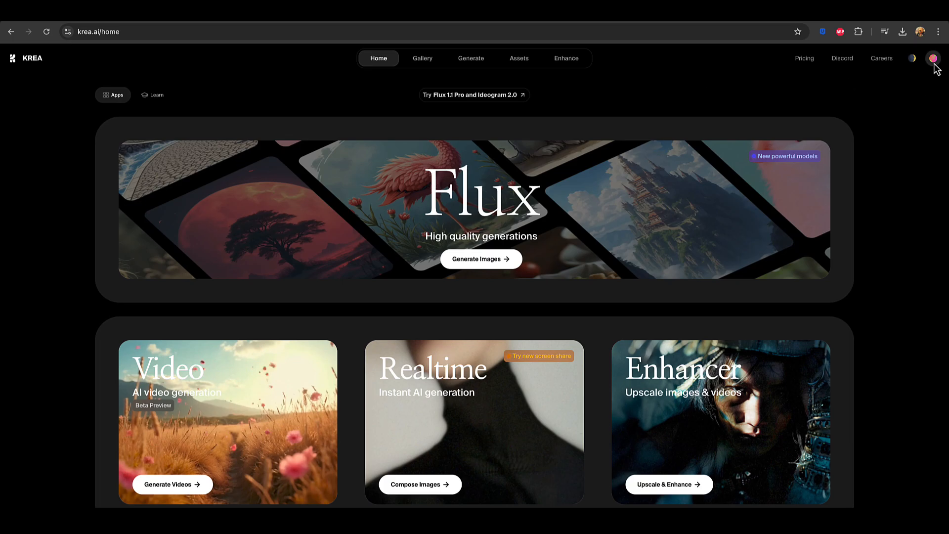
# Check account usage, dismiss the overview, then open the Flux image generator from the banner.
pyautogui.click(933, 59)
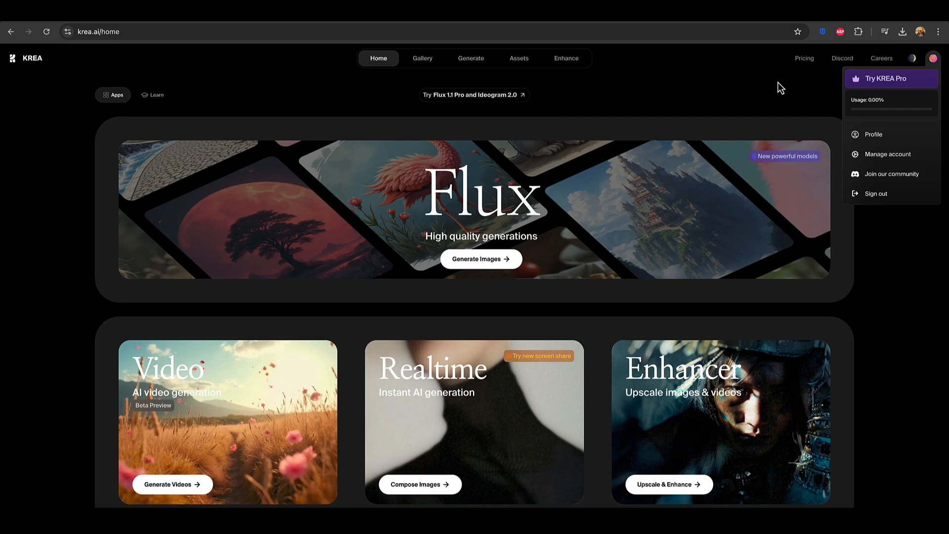
pyautogui.click(645, 77)
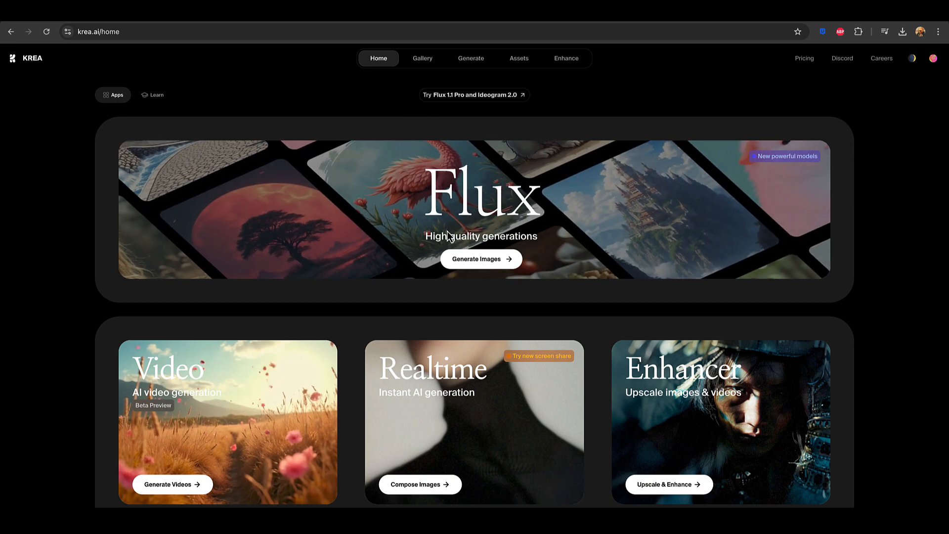
pyautogui.click(481, 259)
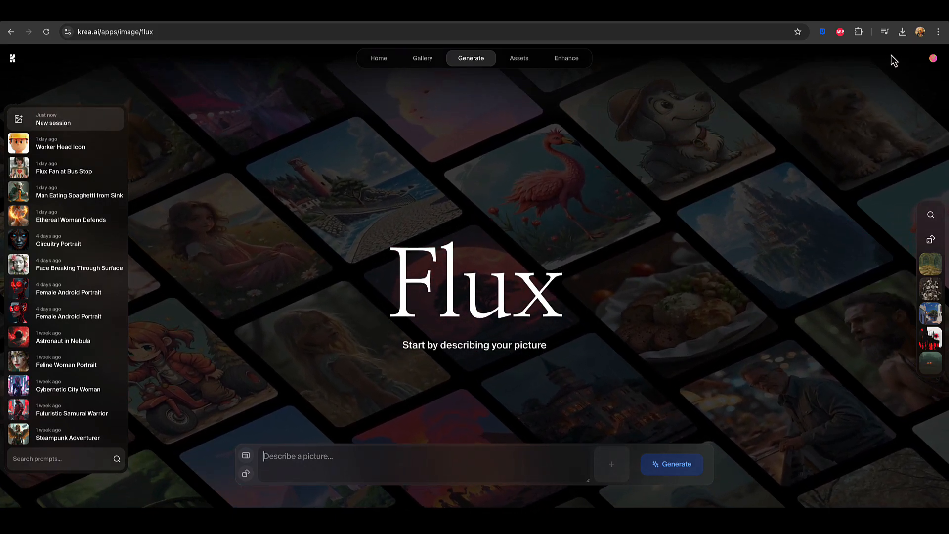
pyautogui.click(931, 58)
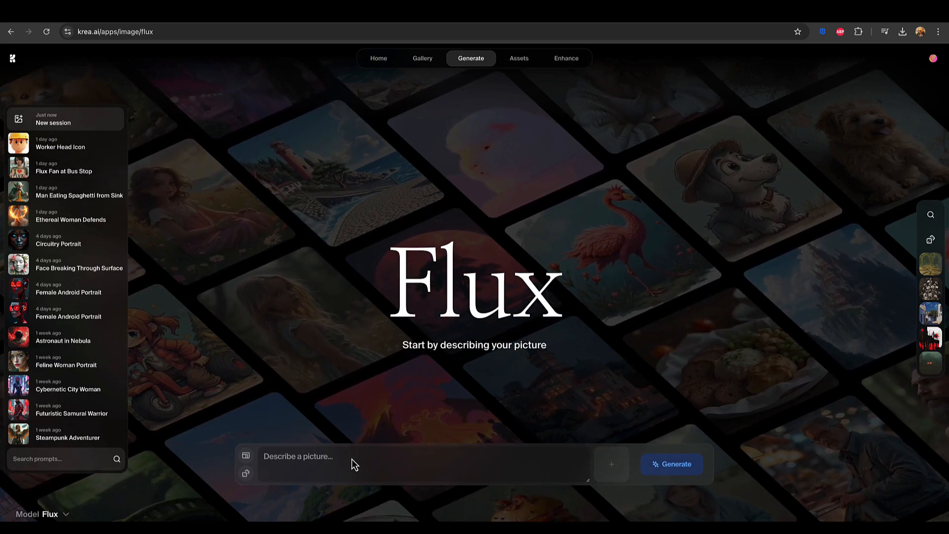
# Enter the prompt of a short-haired brunette woman holding an 'I love Flux' sign, then show all styles.
pyautogui.write('photo of a 30 year old woman with short pixie brunette hair, a distressed vintage tee, at a bus stop,  holding up a crude paper sign that says "I love Flux"')
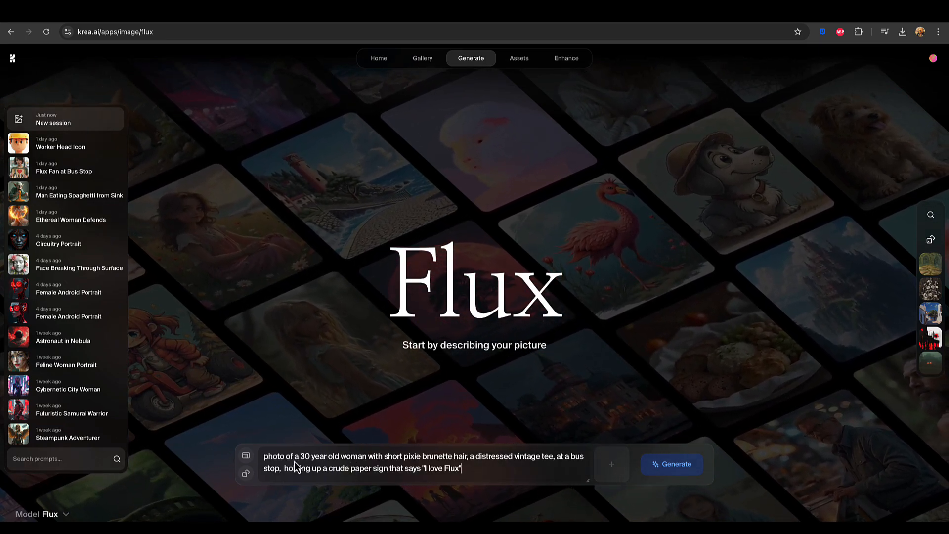
pyautogui.moveTo(247, 456)
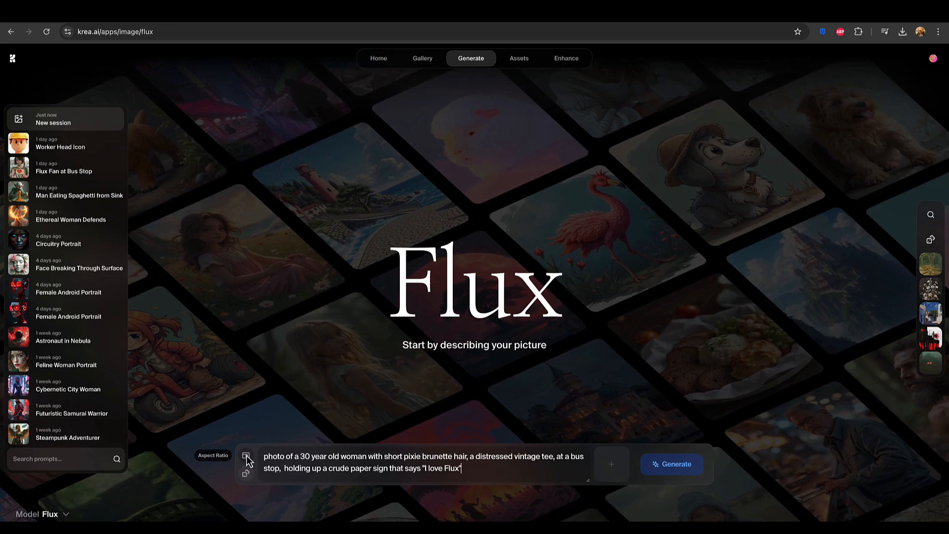
pyautogui.click(246, 457)
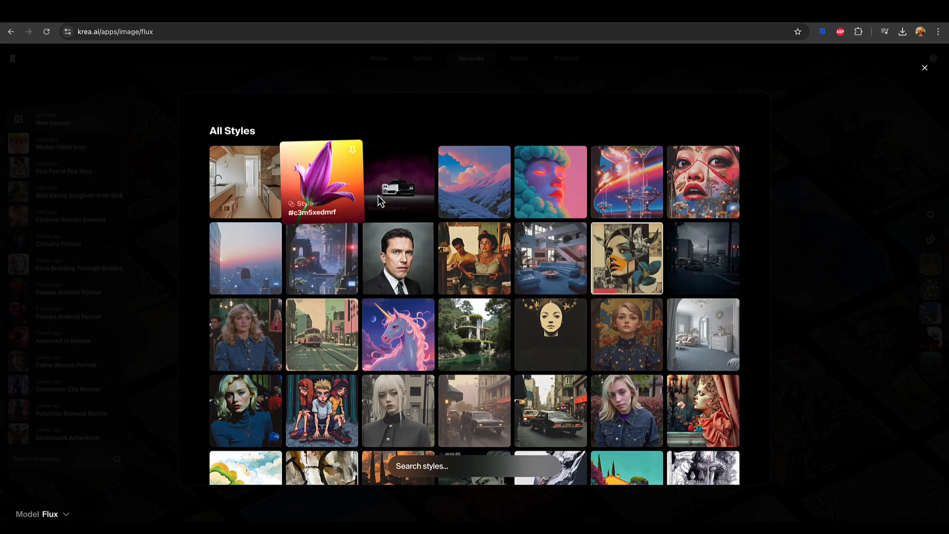
# Browse through the style gallery and close it without choosing a style.
pyautogui.scroll(-3)
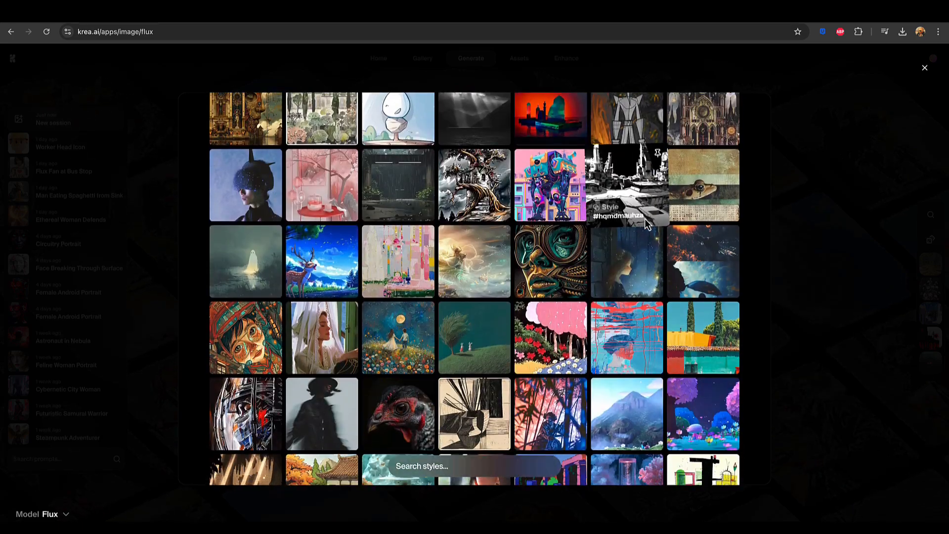
pyautogui.scroll(-3)
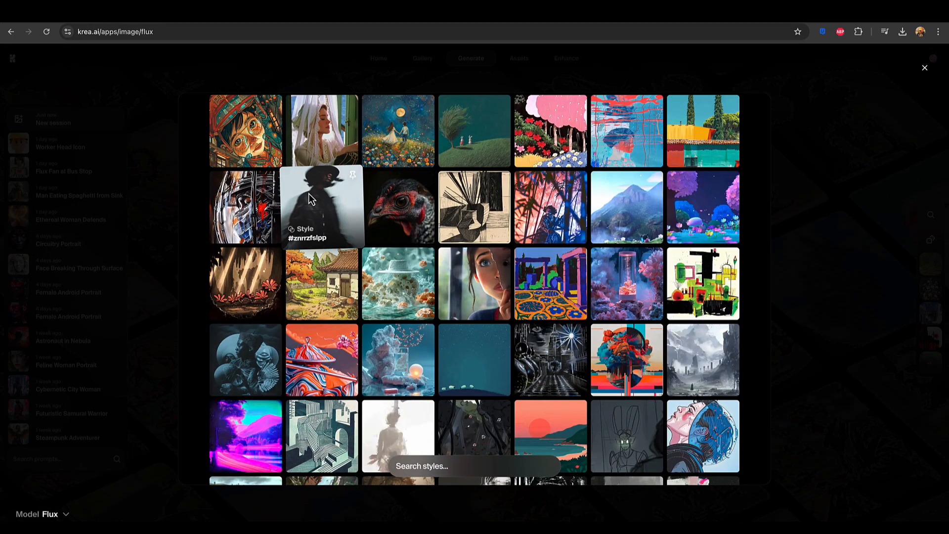
pyautogui.moveTo(474, 283)
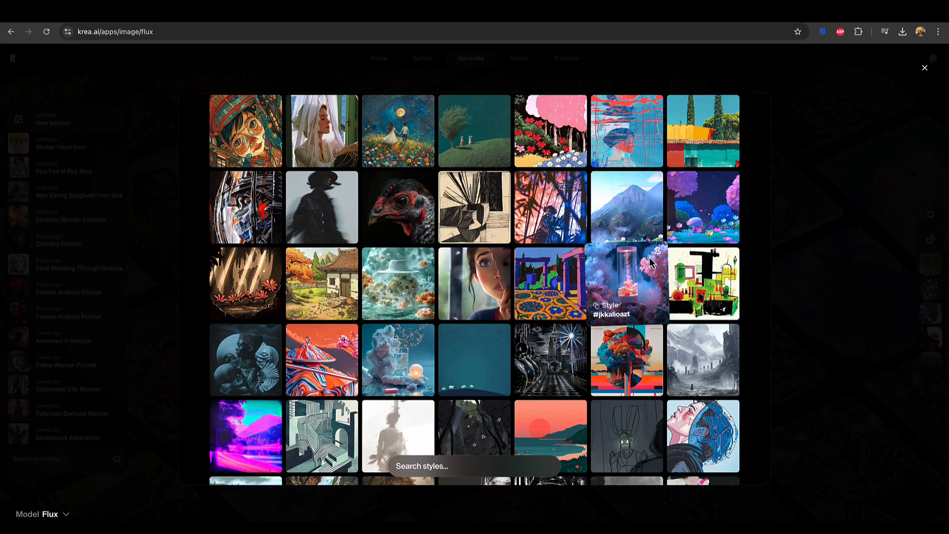
pyautogui.moveTo(475, 207)
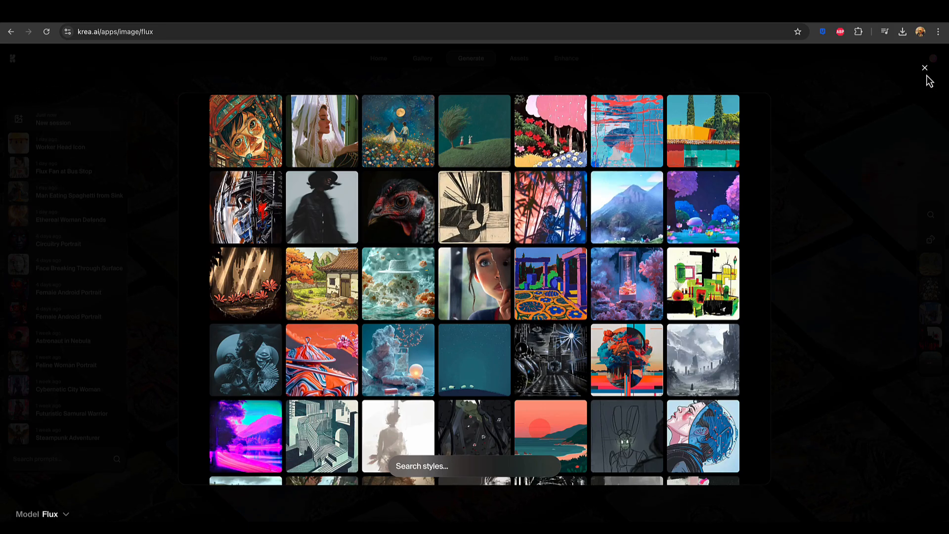
pyautogui.scroll(-3)
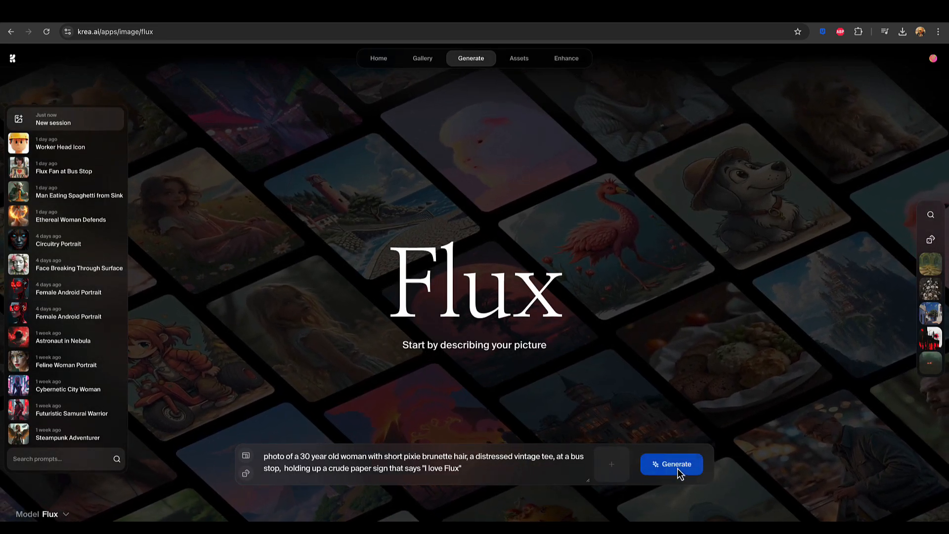
# Generate four Flux images from the bus-stop 'I love Flux' prompt.
pyautogui.click(671, 464)
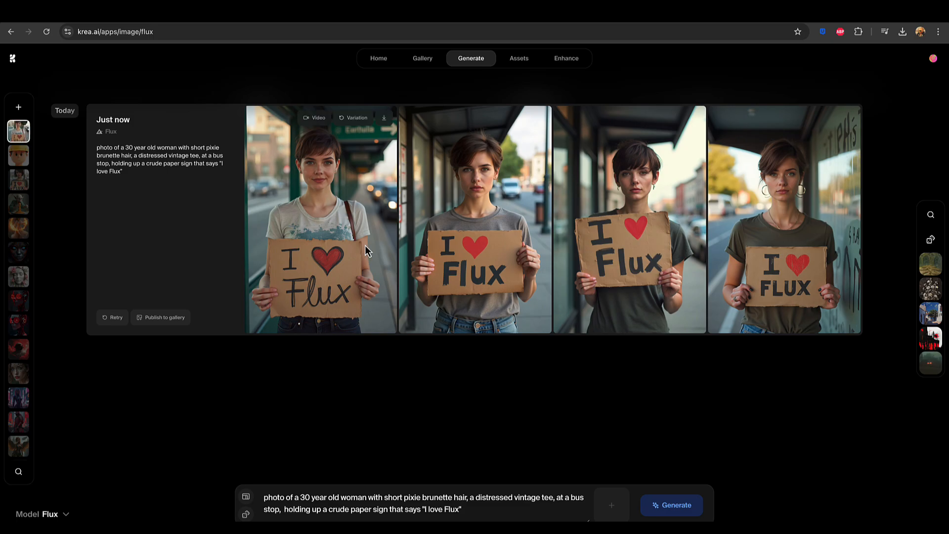
pyautogui.moveTo(342, 256)
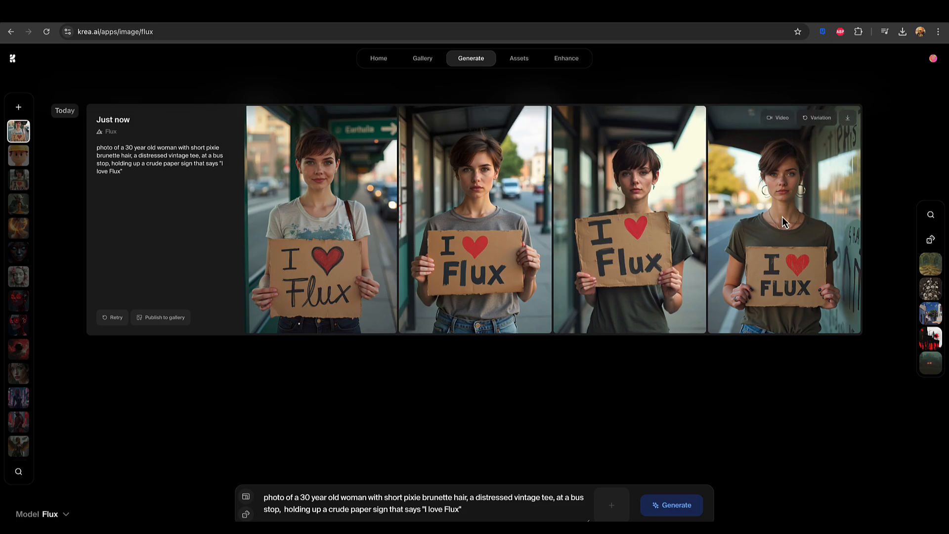
pyautogui.moveTo(784, 222)
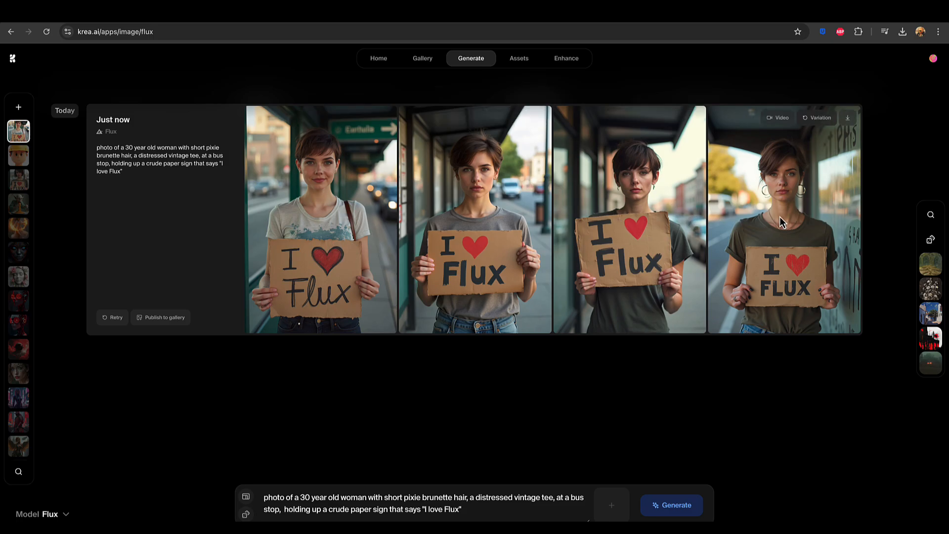
# Open the account menu to see usage at about 8.51% after generating.
pyautogui.click(932, 59)
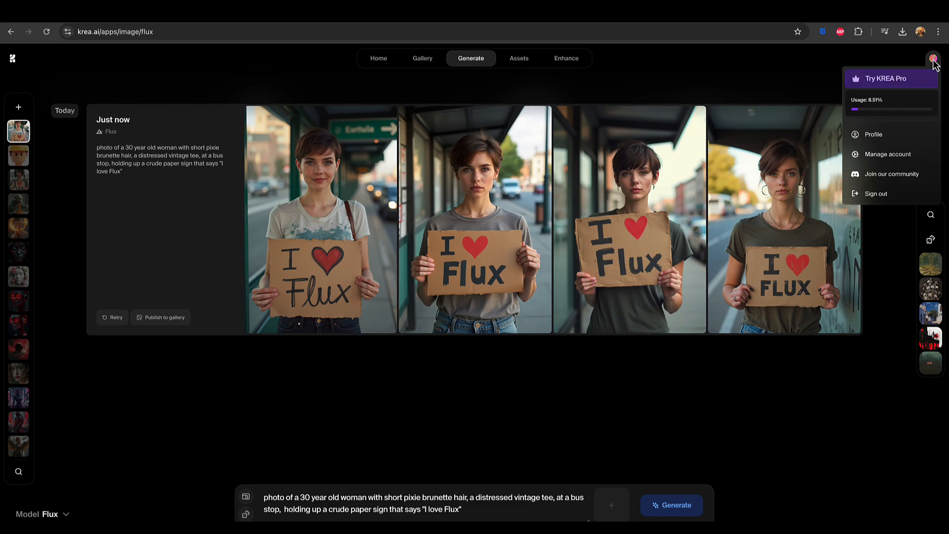
pyautogui.moveTo(878, 110)
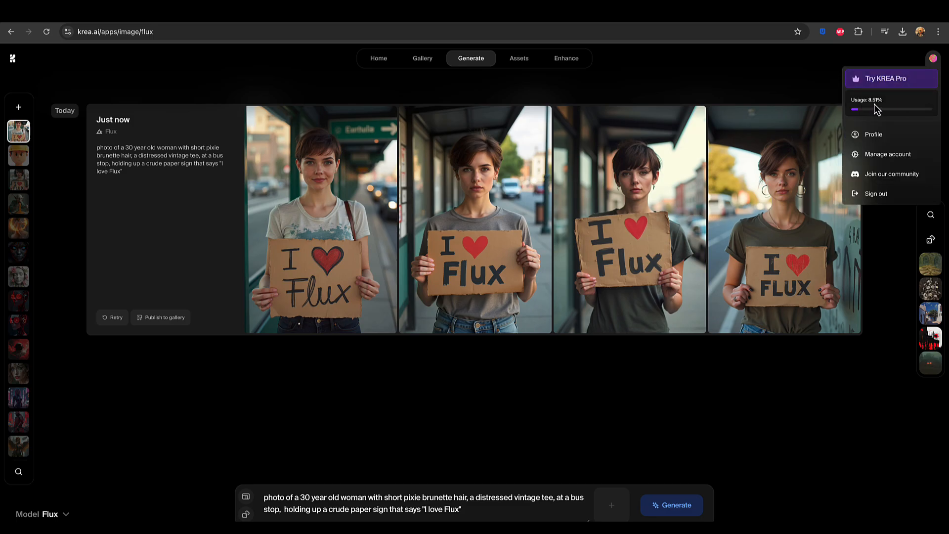
pyautogui.moveTo(875, 109)
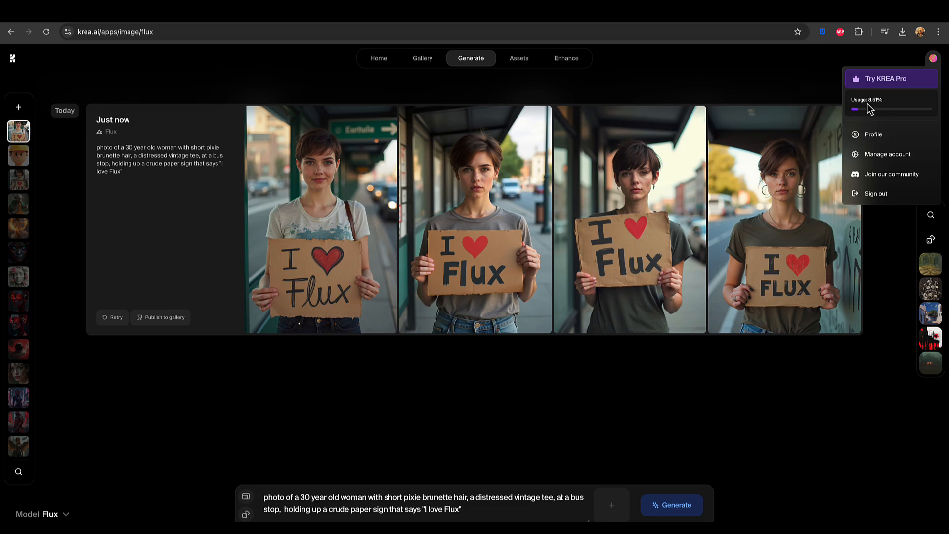
pyautogui.moveTo(722, 301)
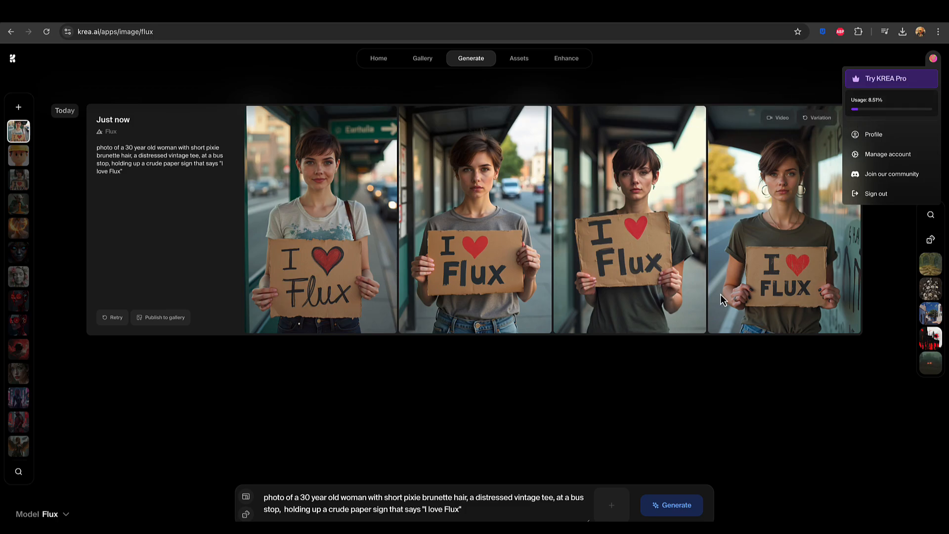
pyautogui.moveTo(867, 111)
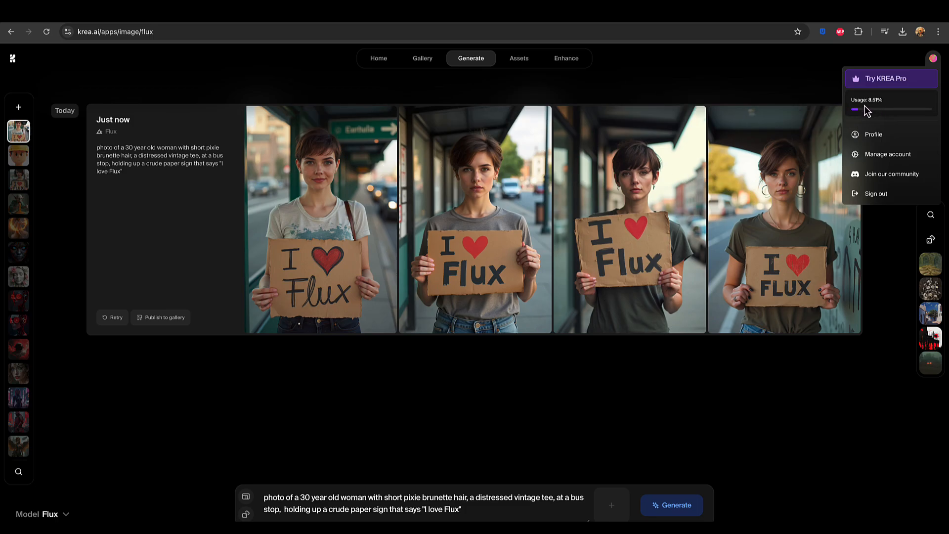
pyautogui.moveTo(752, 95)
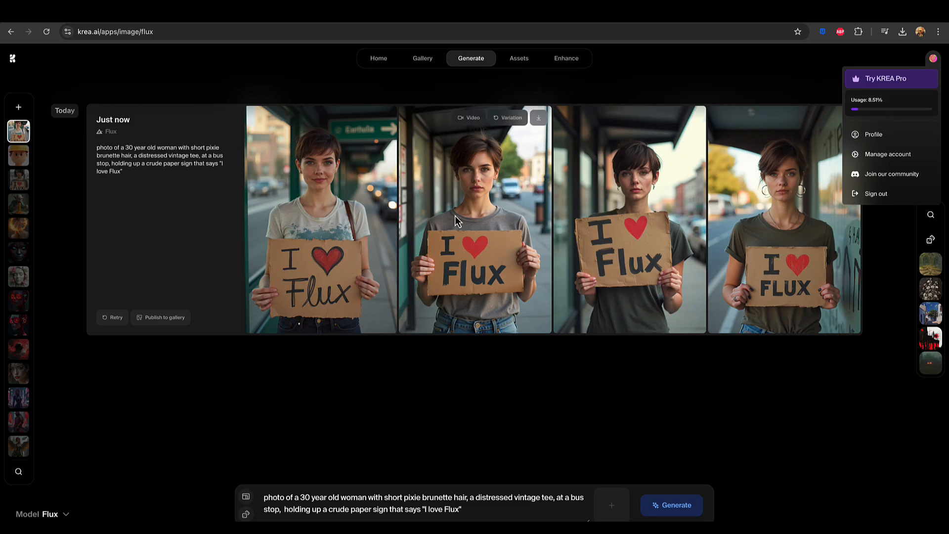
# View one bus-stop photo enlarged, then go back to the KREA home page.
pyautogui.click(475, 218)
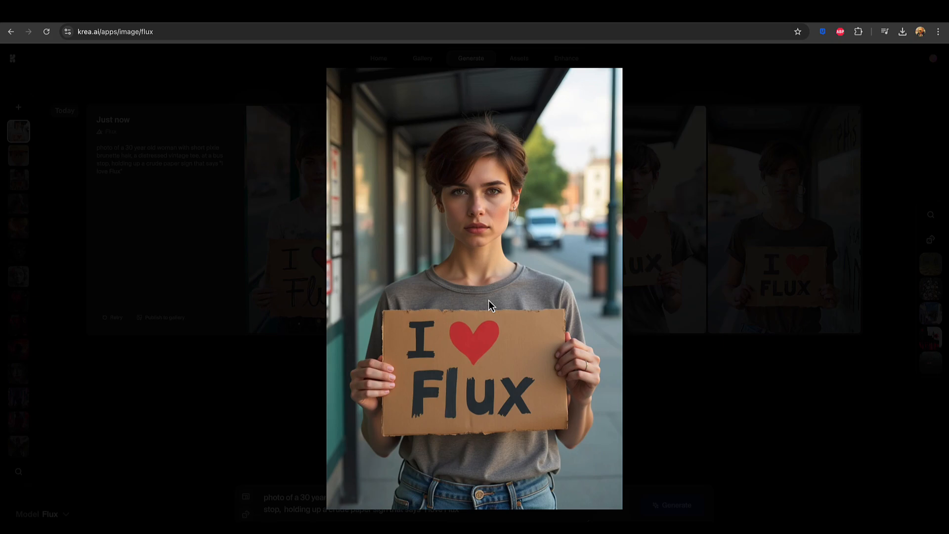
pyautogui.moveTo(418, 223)
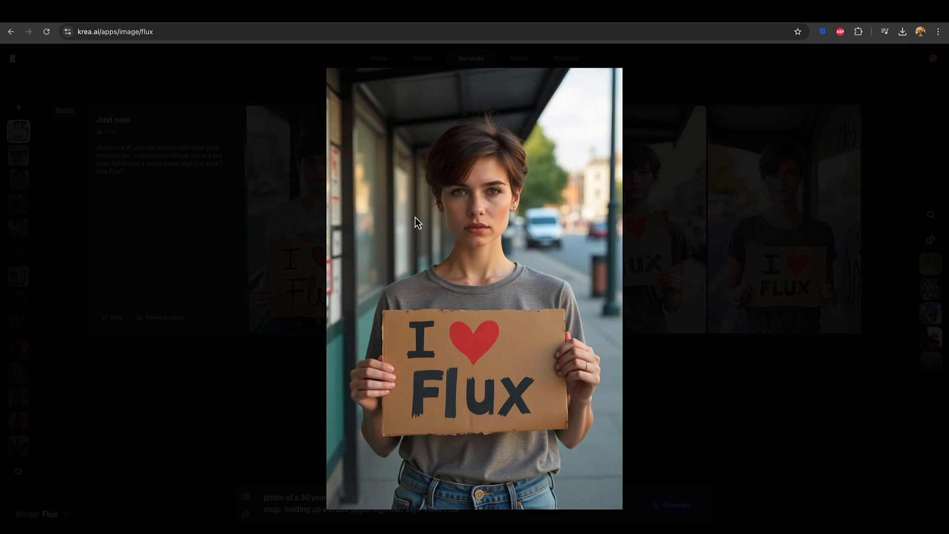
pyautogui.moveTo(495, 198)
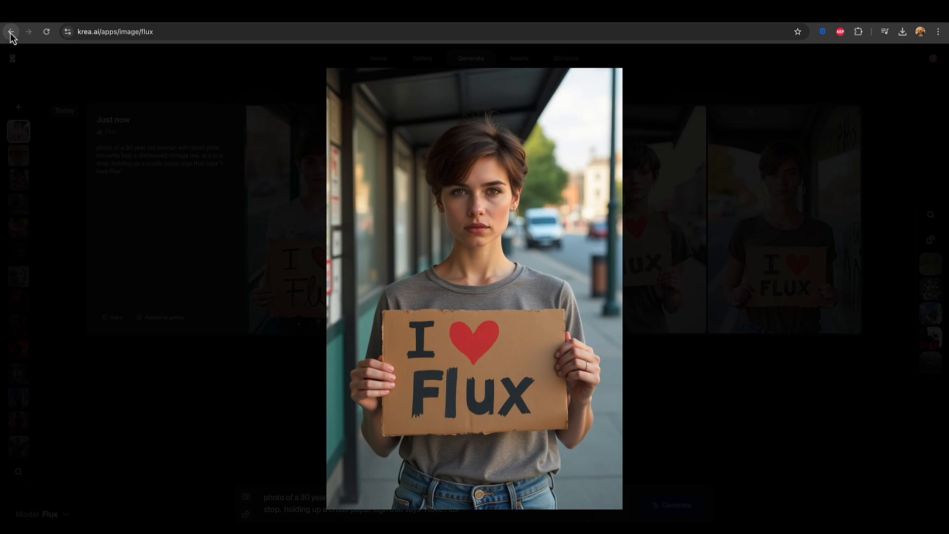
pyautogui.moveTo(11, 31)
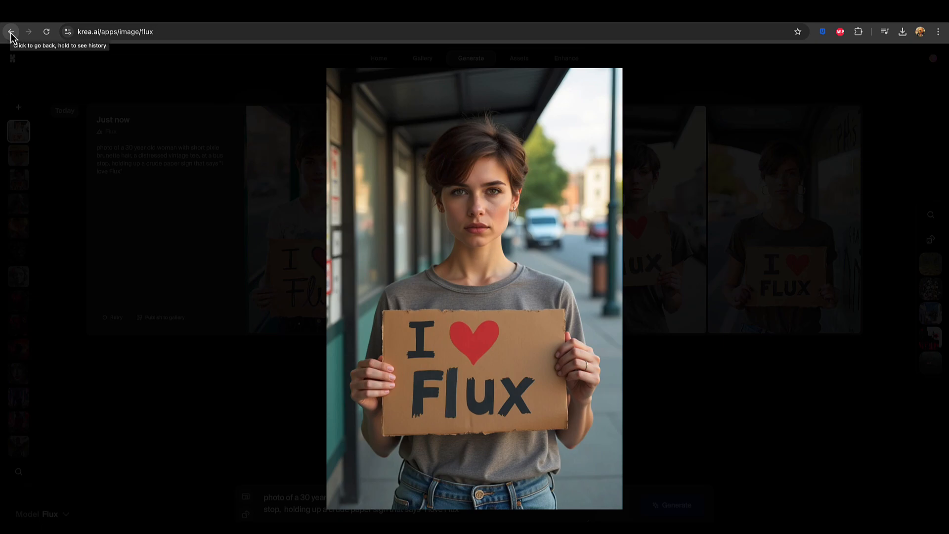
pyautogui.moveTo(852, 266)
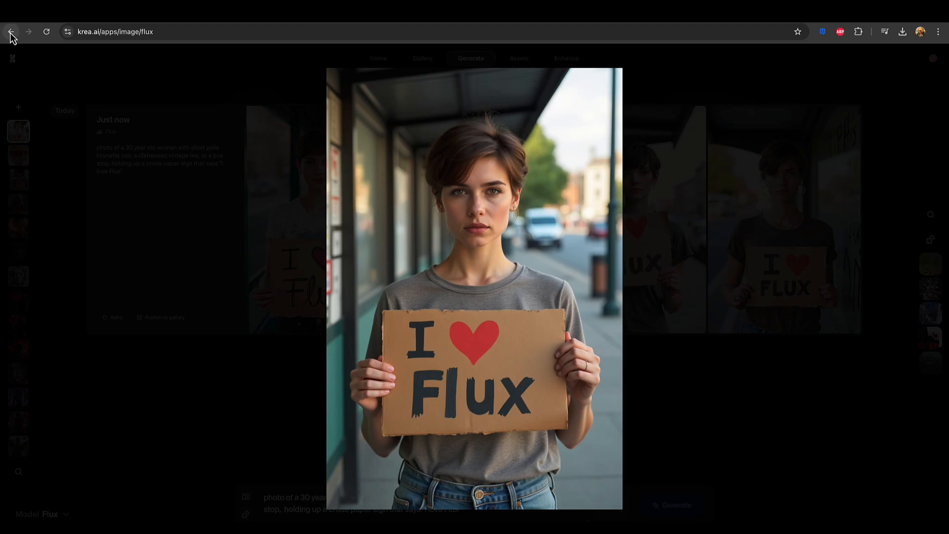
pyautogui.click(11, 31)
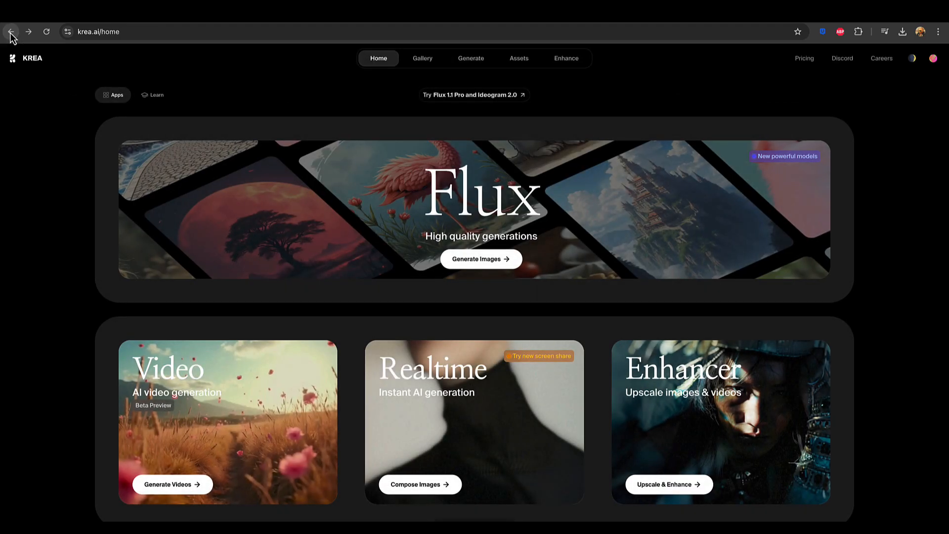
pyautogui.moveTo(271, 88)
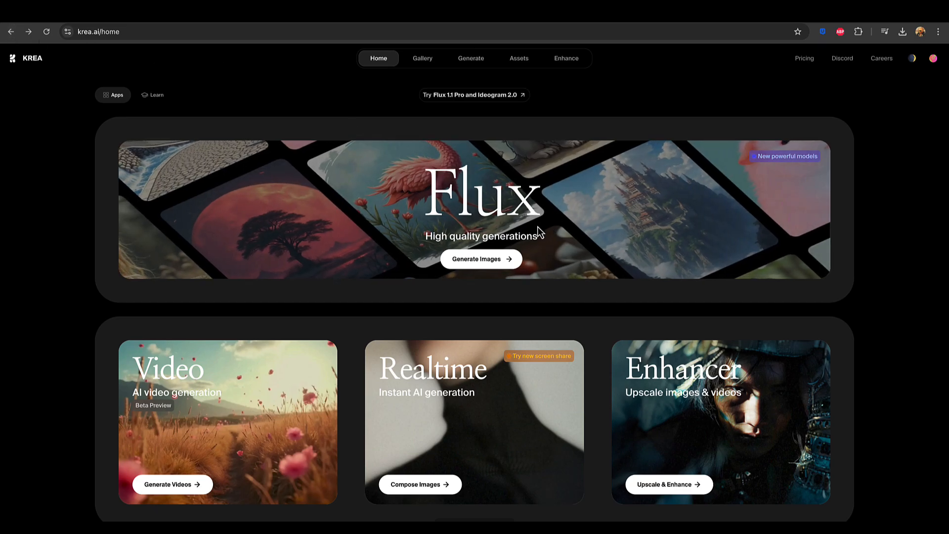
# Open the Flux generator again from the home page's Flux banner.
pyautogui.click(480, 259)
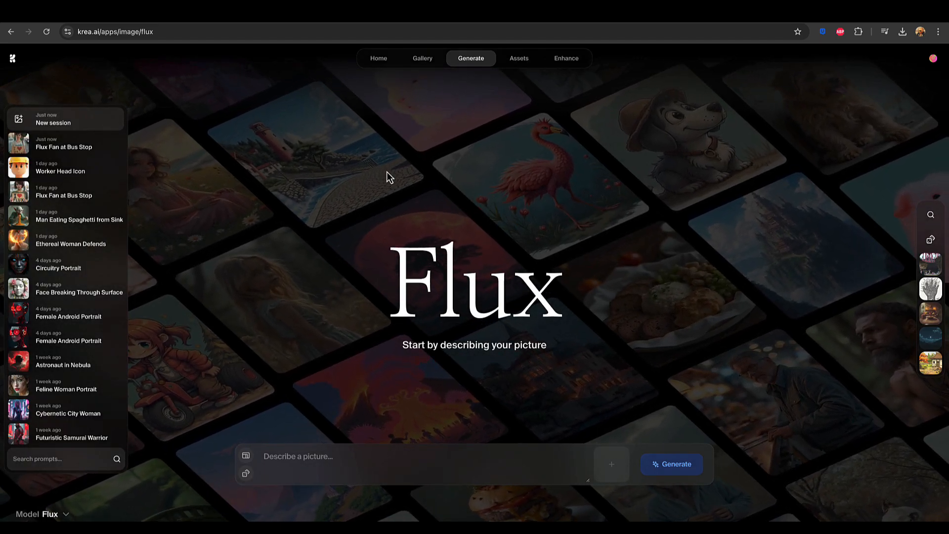
# Reopen the 'Flux Fan at Bus Stop' session with its four photos.
pyautogui.click(671, 464)
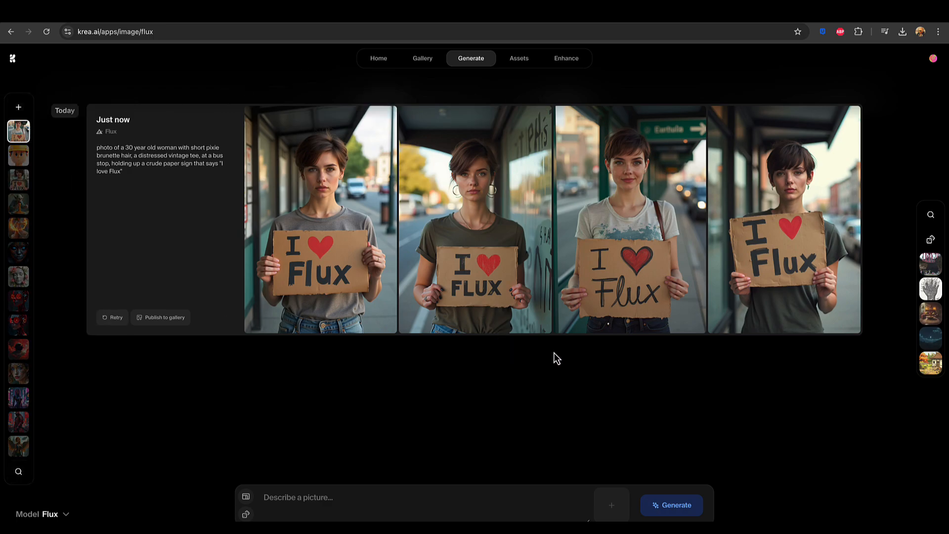
pyautogui.moveTo(516, 219)
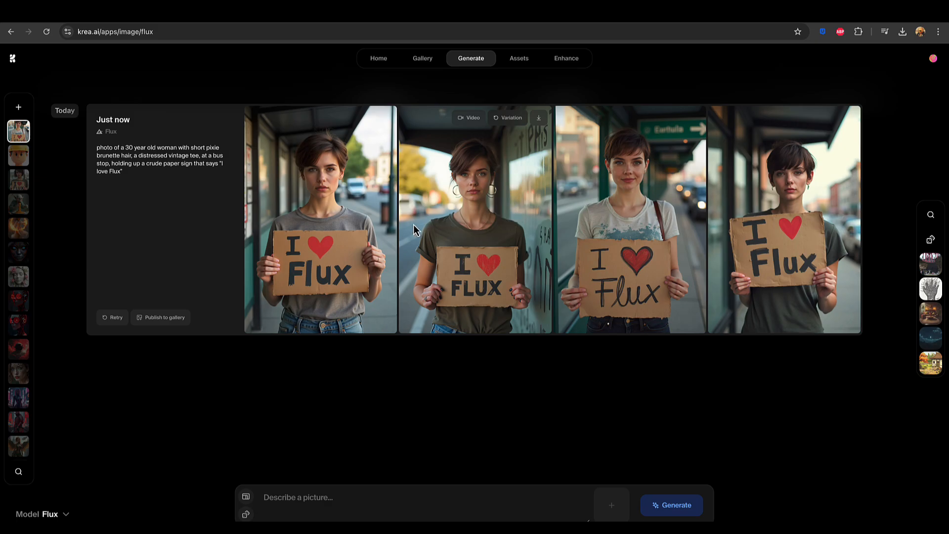
pyautogui.moveTo(483, 227)
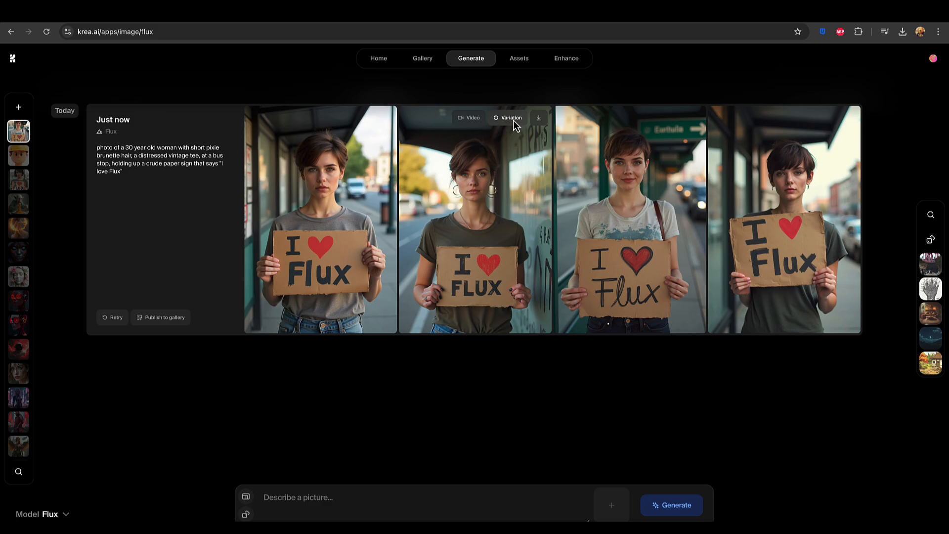
pyautogui.moveTo(633, 244)
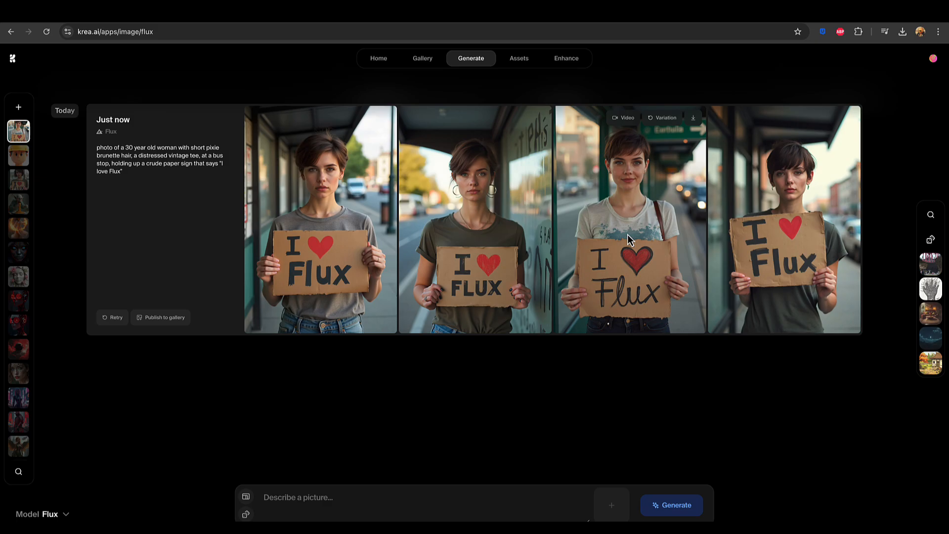
pyautogui.moveTo(662, 121)
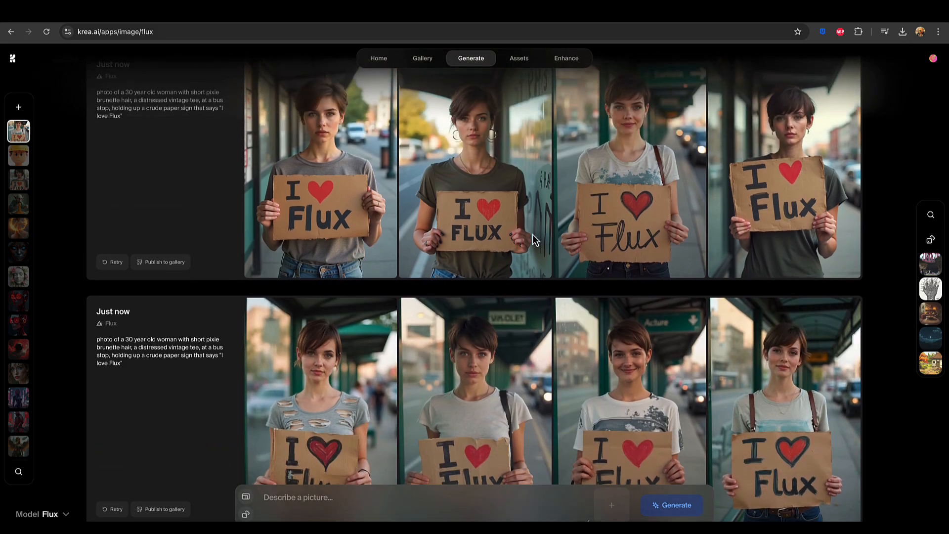
pyautogui.moveTo(801, 402)
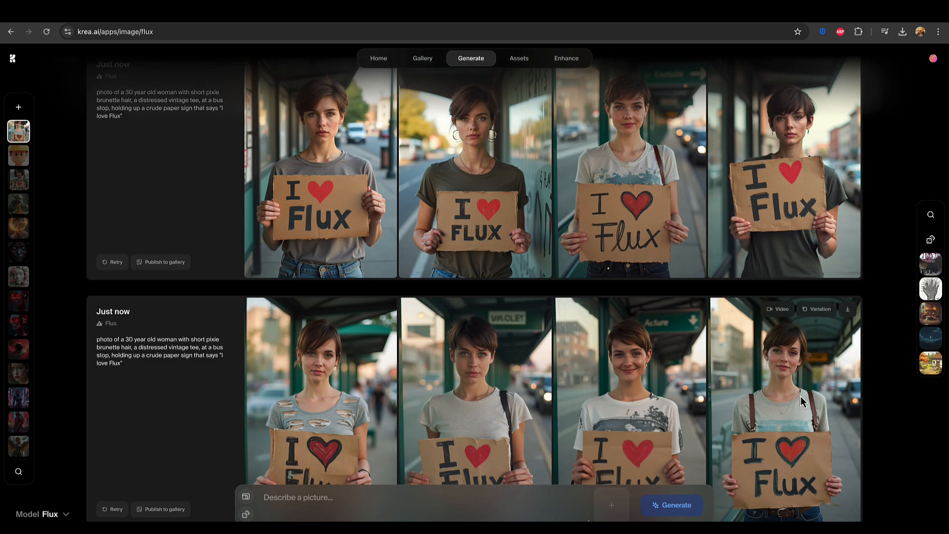
pyautogui.moveTo(660, 191)
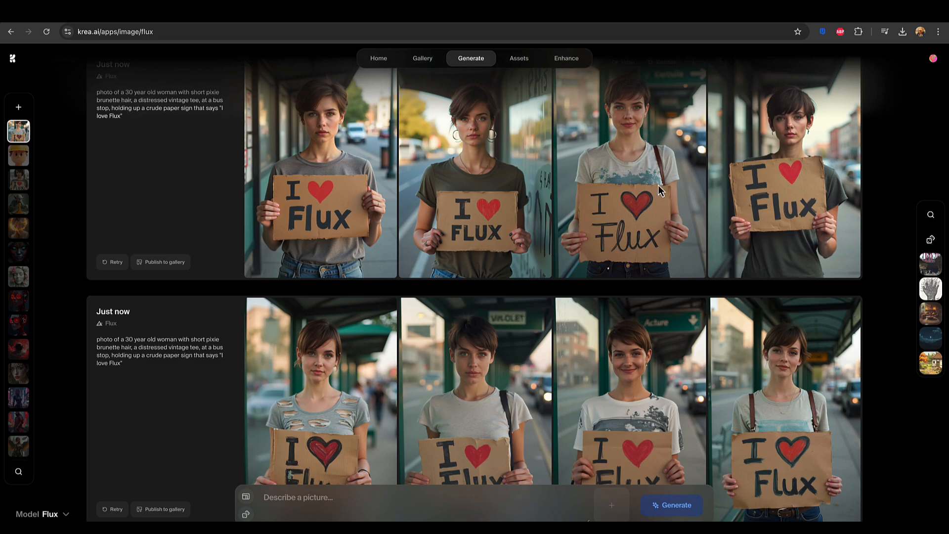
# Scroll to the second batch of four bus-stop photos and check usage, now about 18.3%.
pyautogui.scroll(-3)
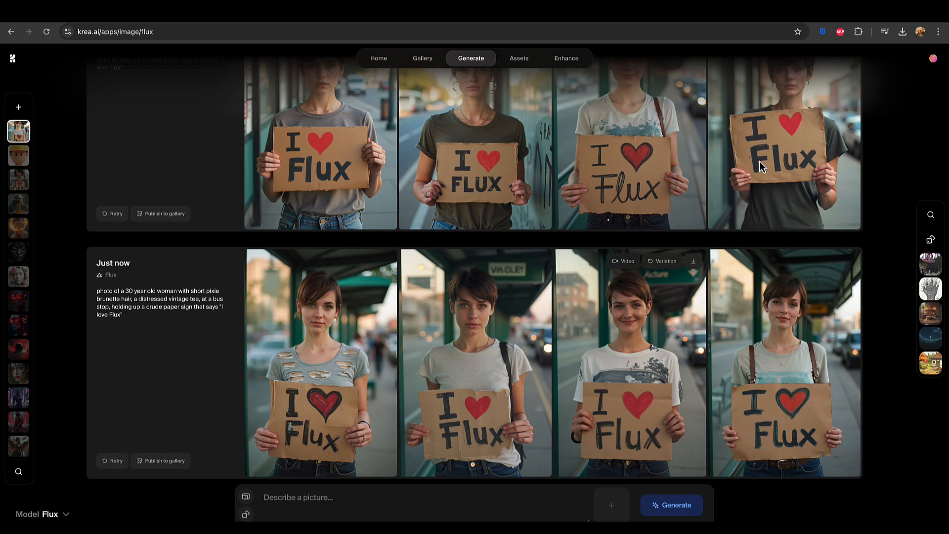
pyautogui.click(933, 59)
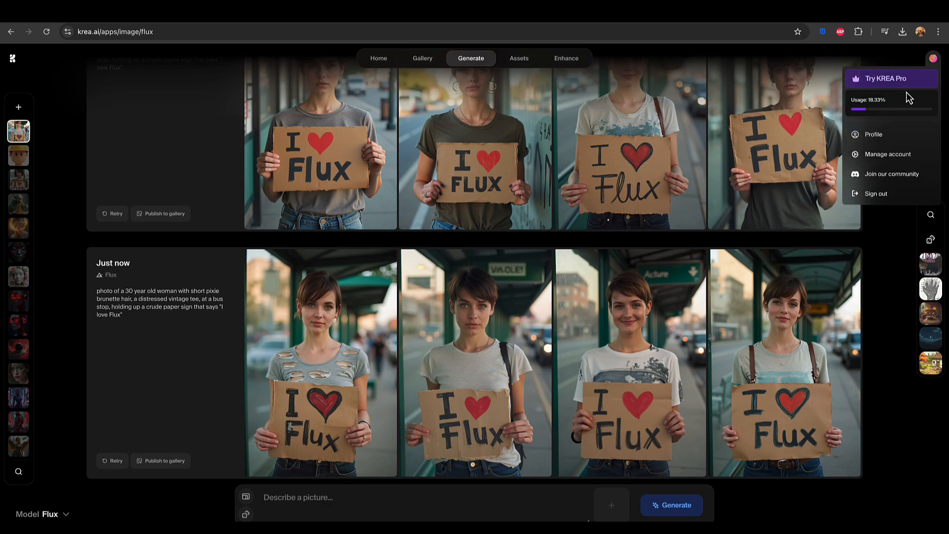
pyautogui.moveTo(900, 154)
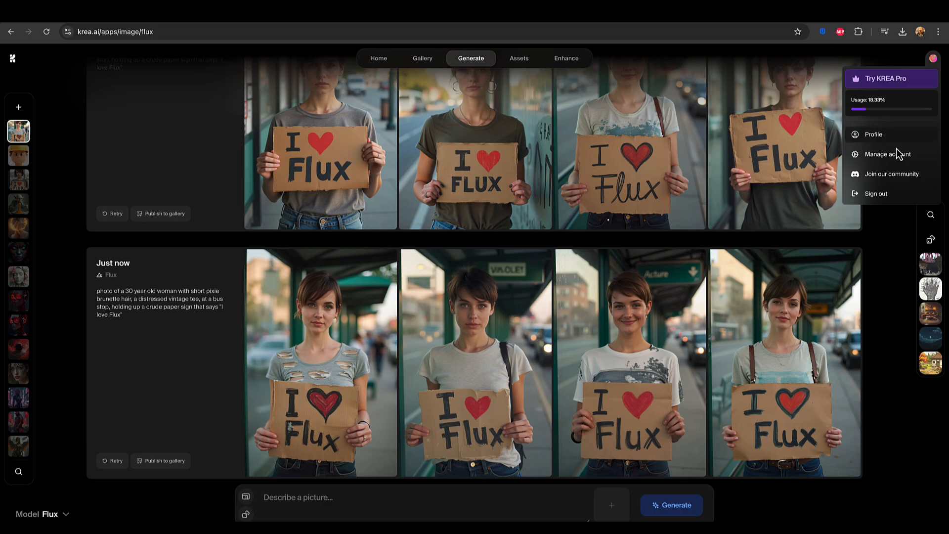
pyautogui.moveTo(877, 339)
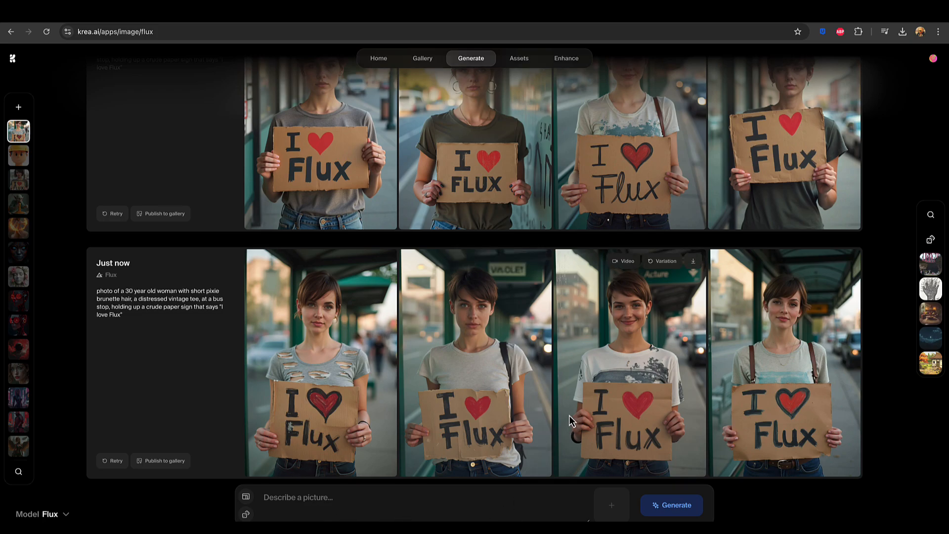
pyautogui.moveTo(678, 316)
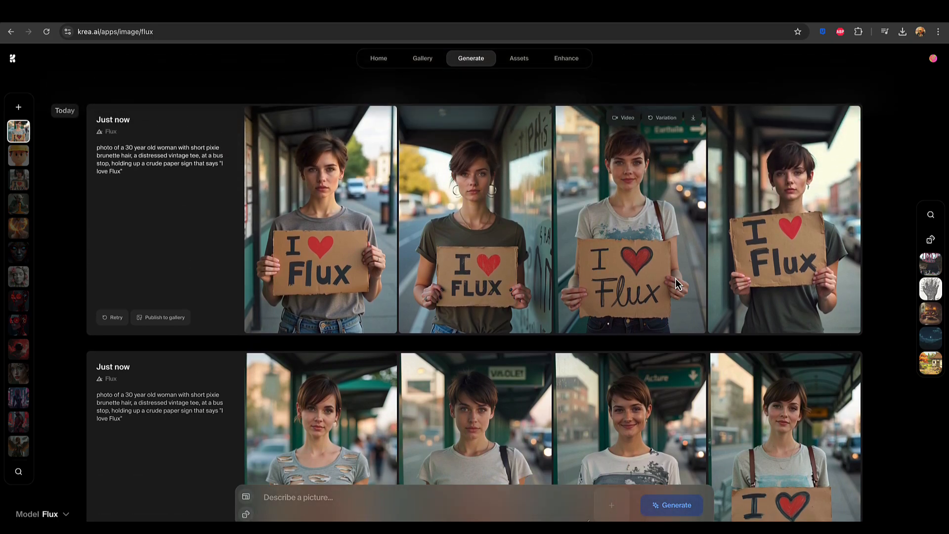
# Scroll past both bus-stop batches and go to the KREA home page via Home.
pyautogui.scroll(-3)
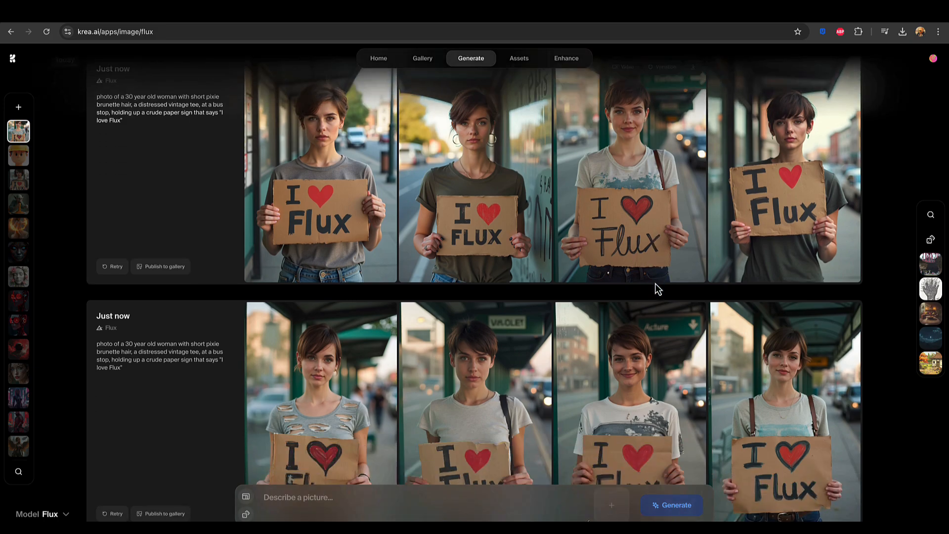
pyautogui.scroll(-3)
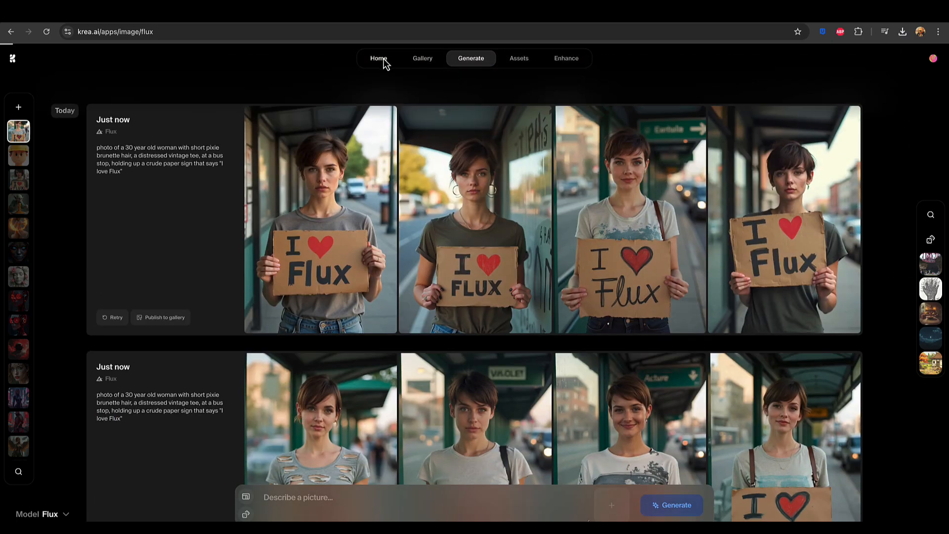
pyautogui.click(378, 59)
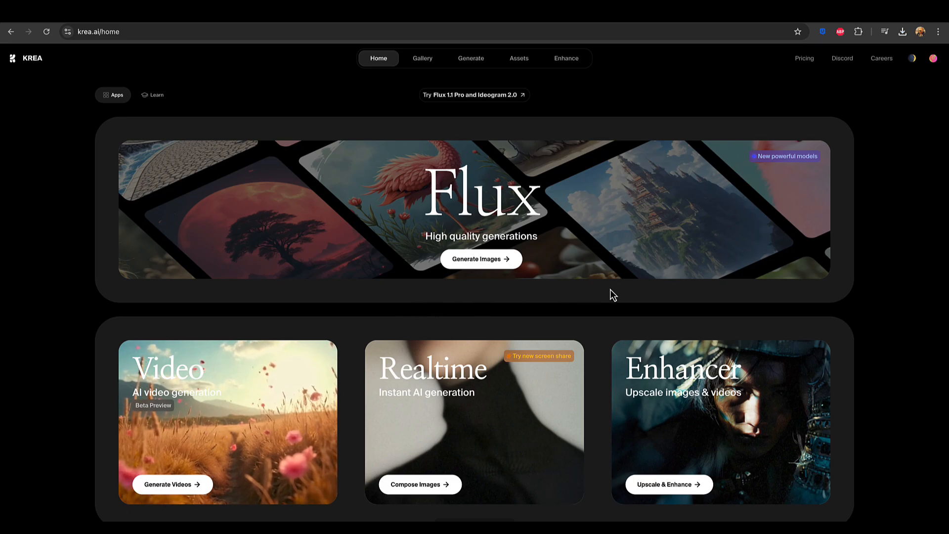
pyautogui.moveTo(699, 409)
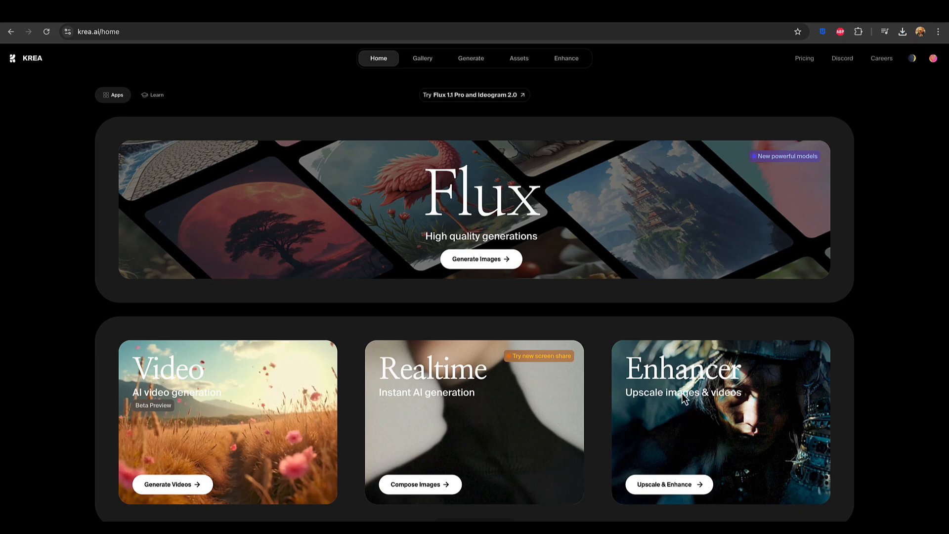
pyautogui.moveTo(630, 125)
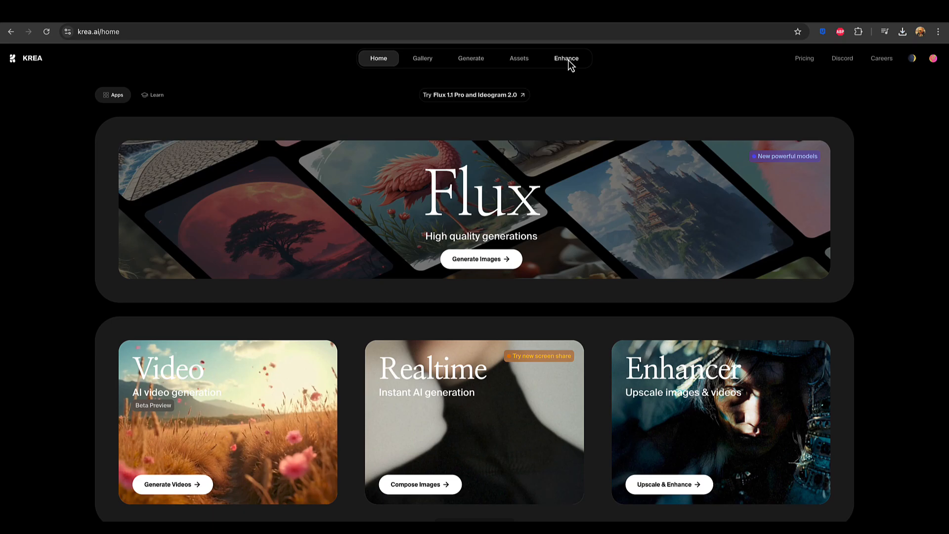
pyautogui.click(565, 59)
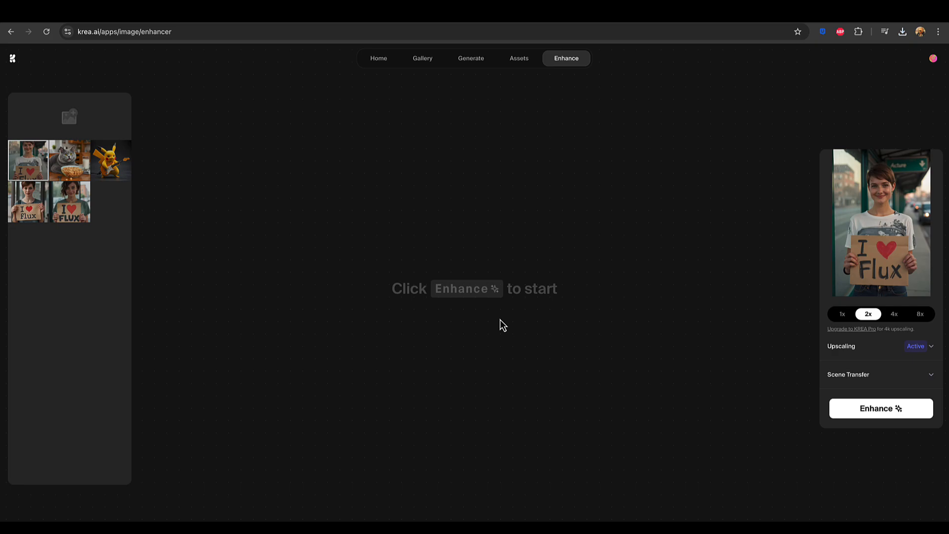
pyautogui.moveTo(777, 321)
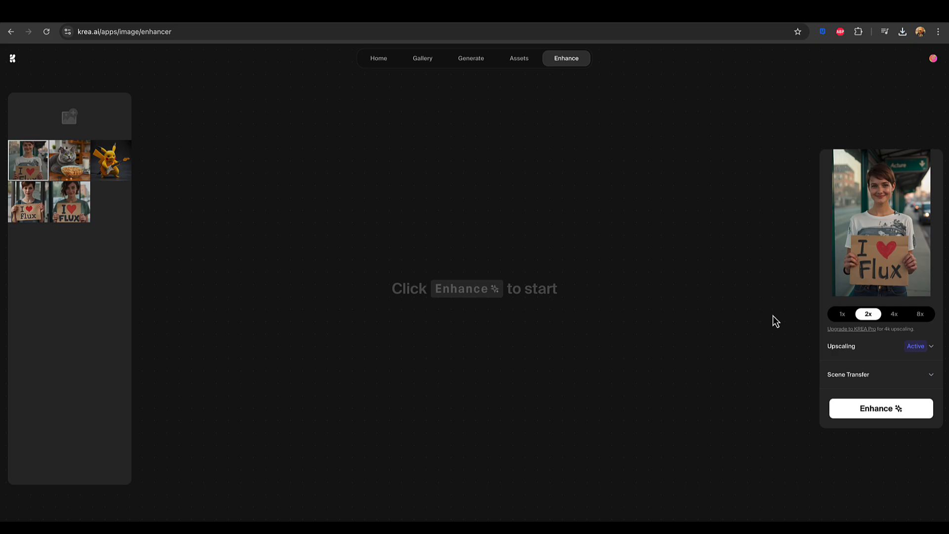
pyautogui.moveTo(867, 321)
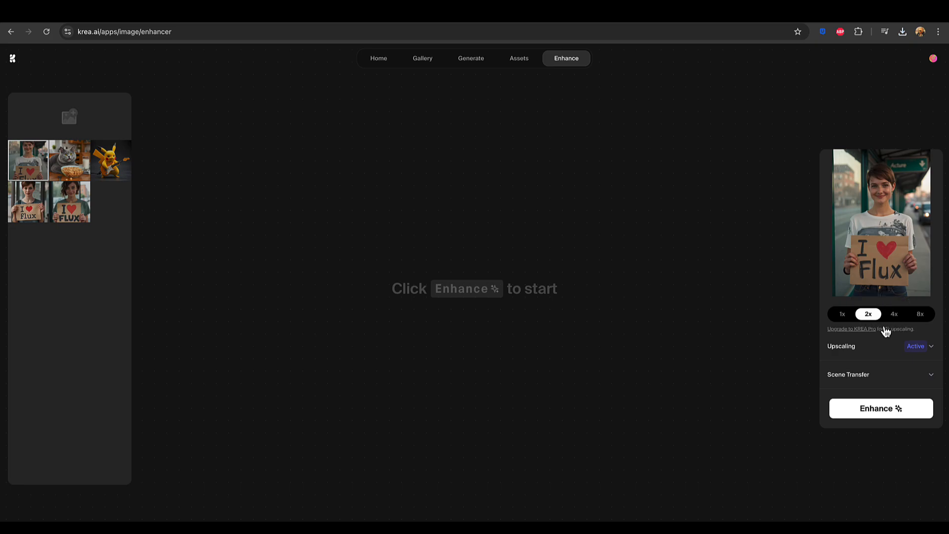
pyautogui.moveTo(895, 338)
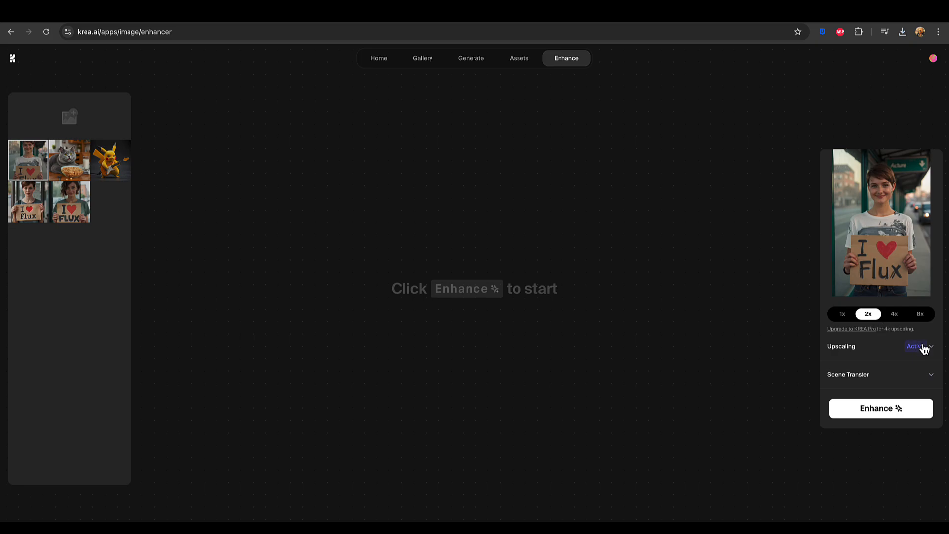
pyautogui.click(919, 345)
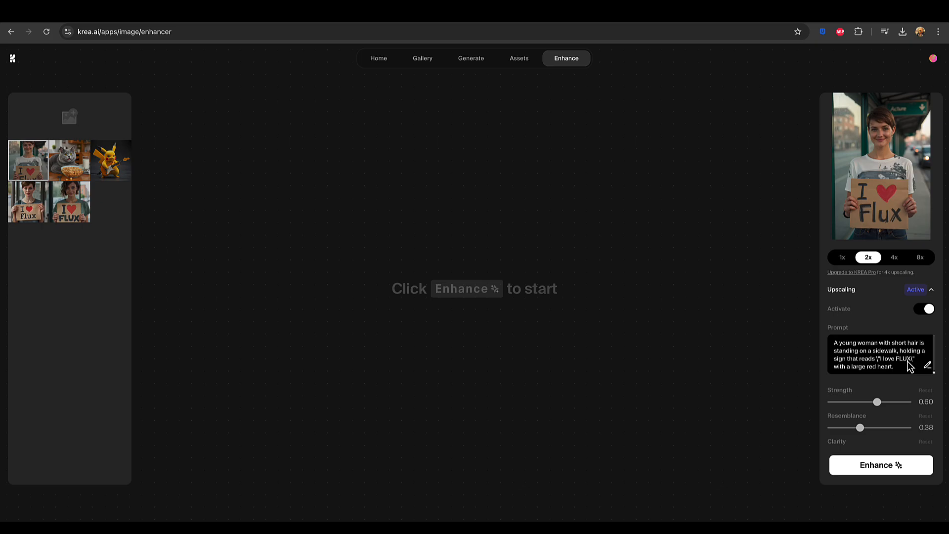
pyautogui.moveTo(867, 273)
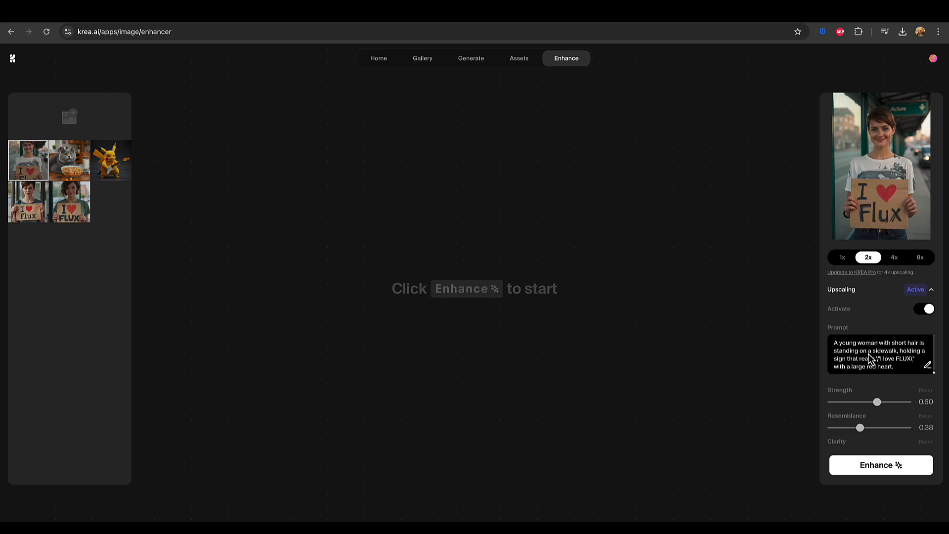
pyautogui.moveTo(863, 342)
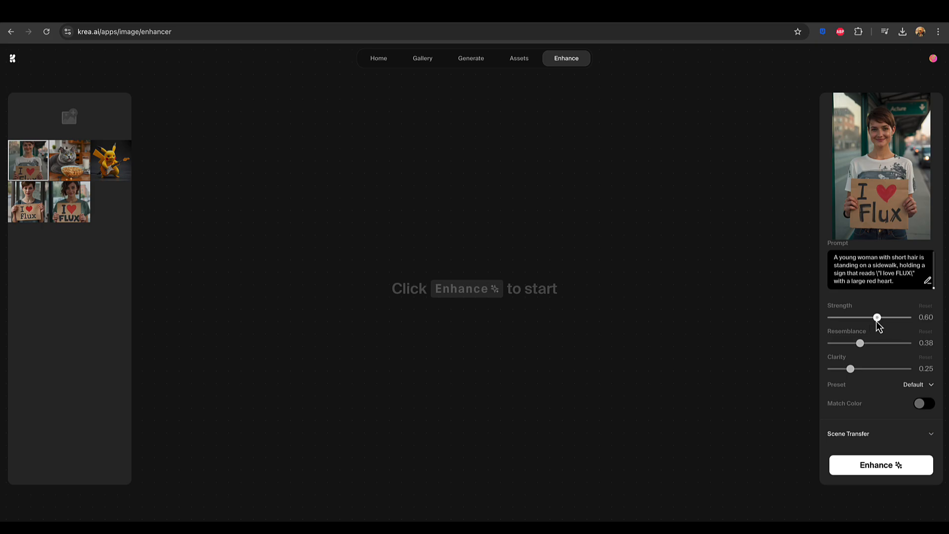
pyautogui.moveTo(850, 369)
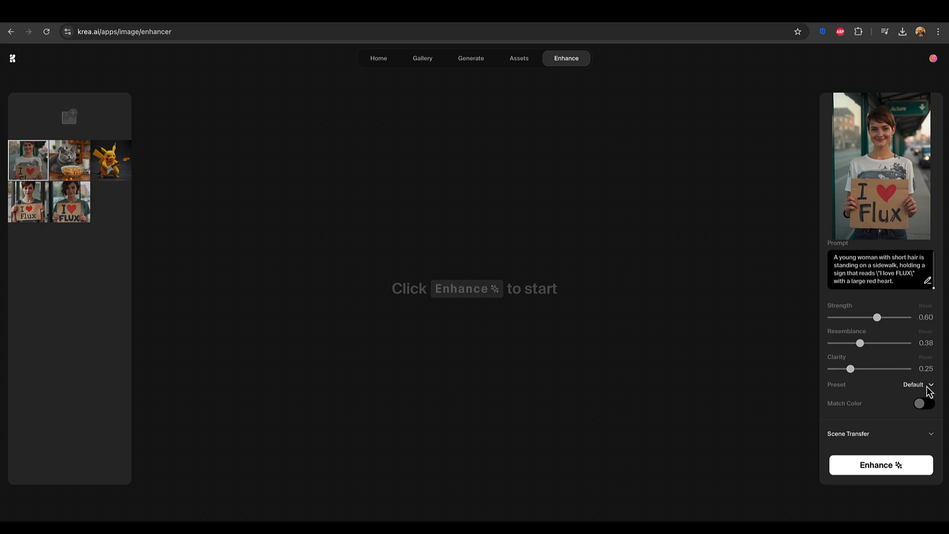
pyautogui.click(917, 384)
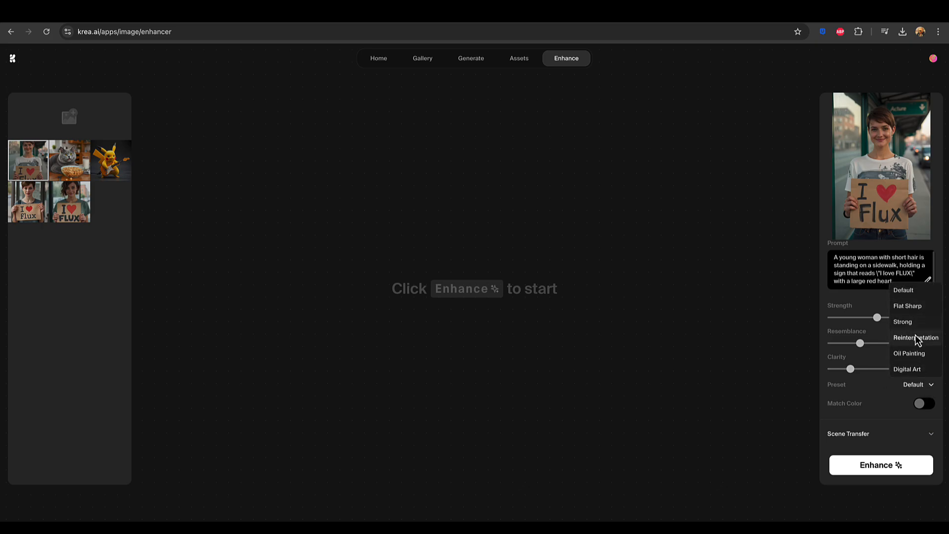
pyautogui.moveTo(907, 305)
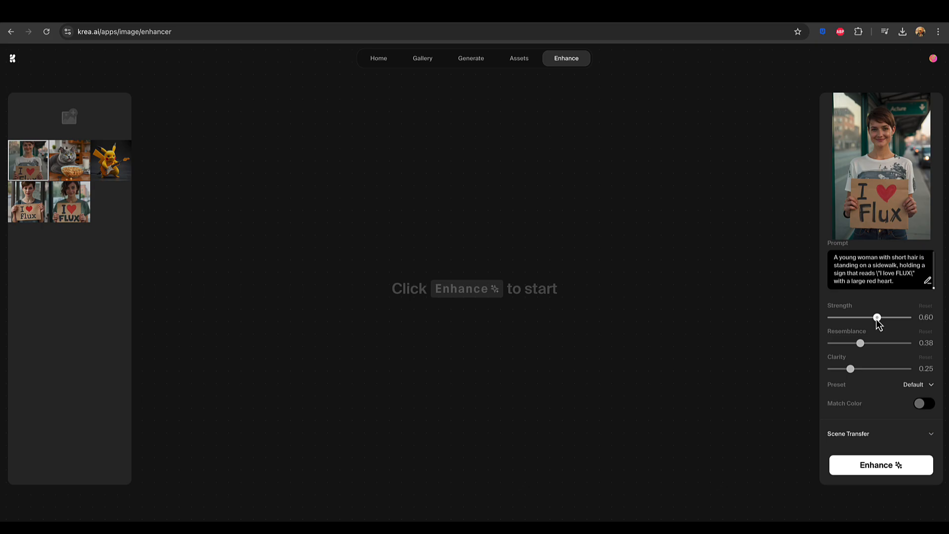
pyautogui.moveTo(866, 325)
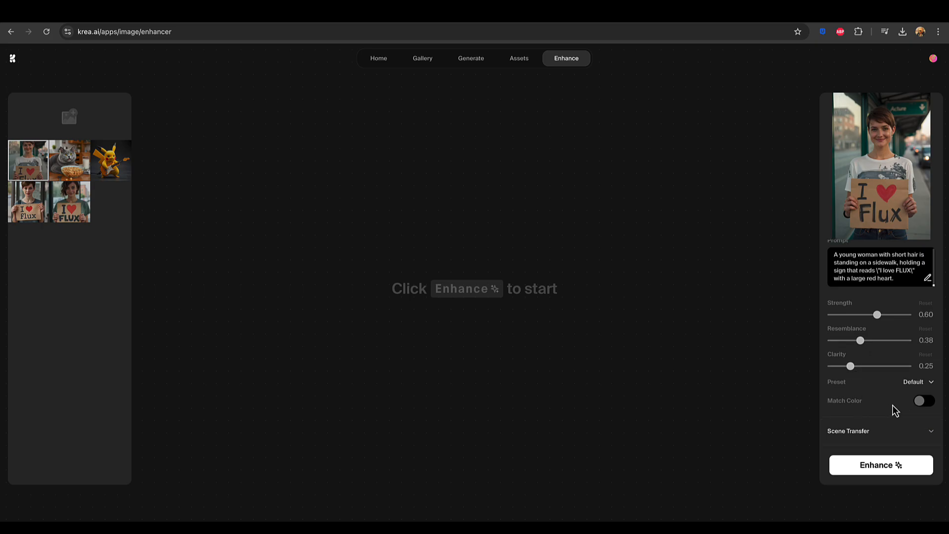
pyautogui.click(923, 400)
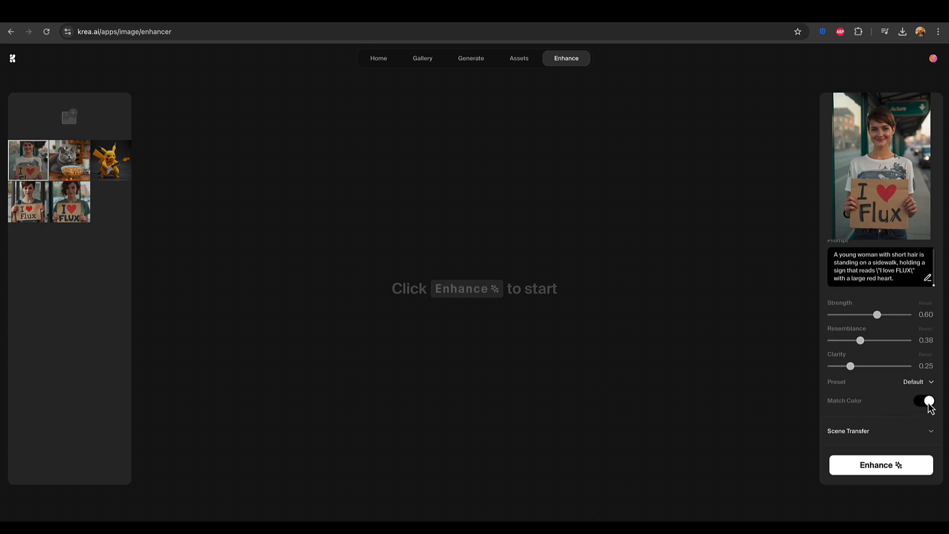
pyautogui.click(924, 400)
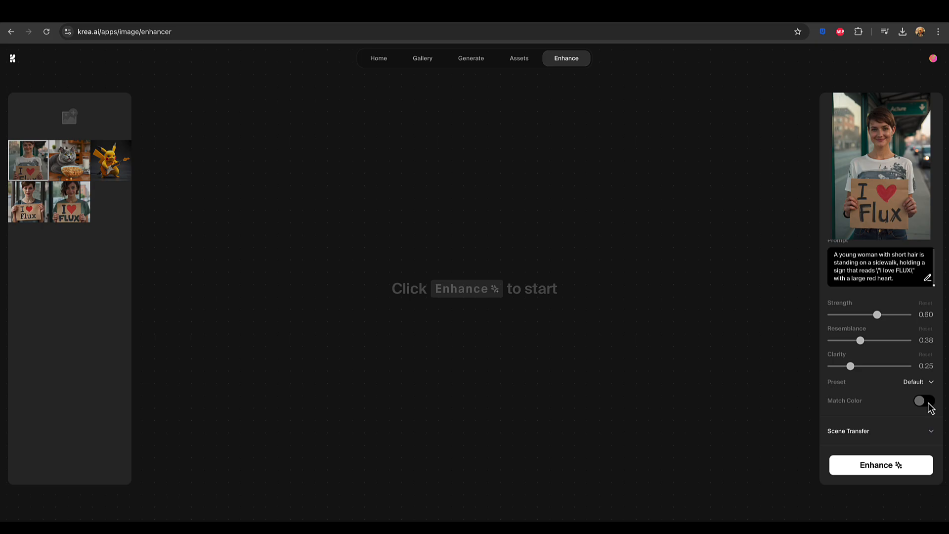
pyautogui.moveTo(924, 403)
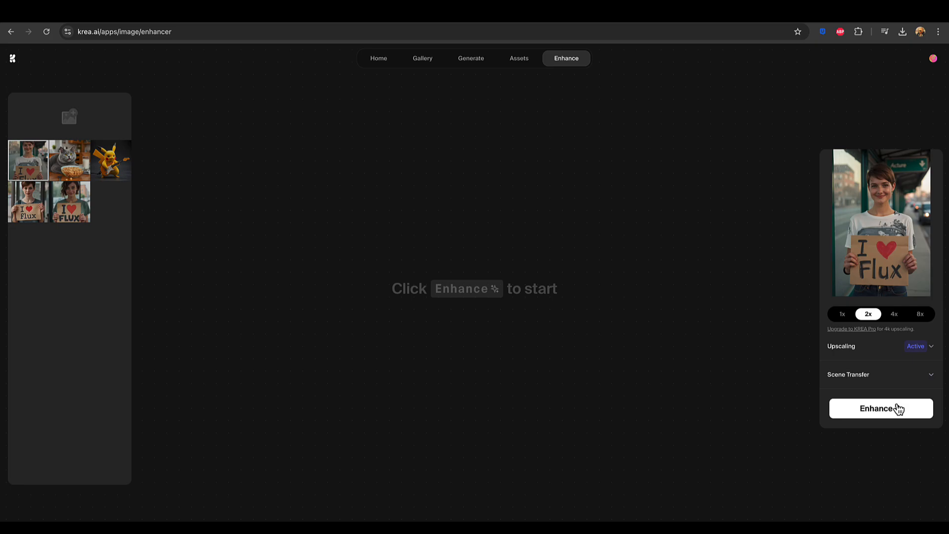
# Start the 2x upscale, then sweep the comparison slider right past the woman's face.
pyautogui.click(880, 408)
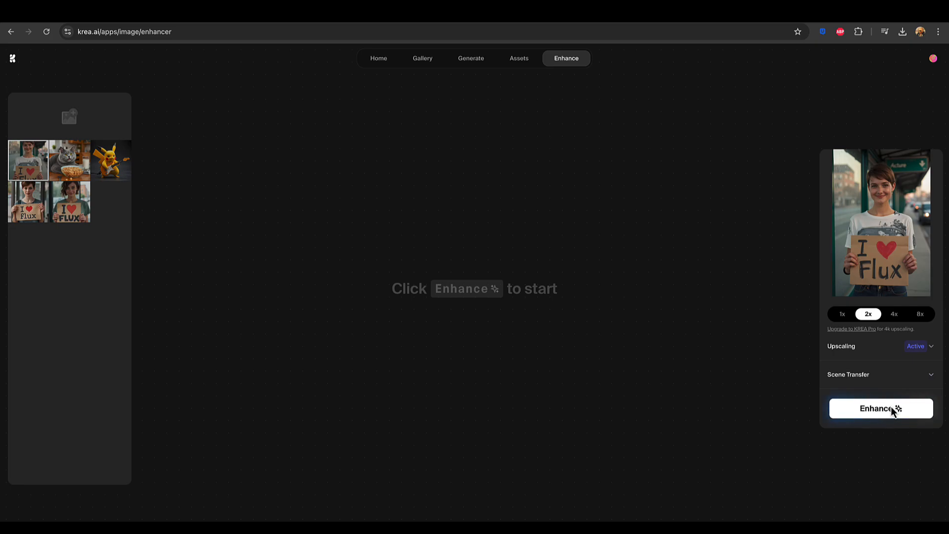
pyautogui.click(880, 407)
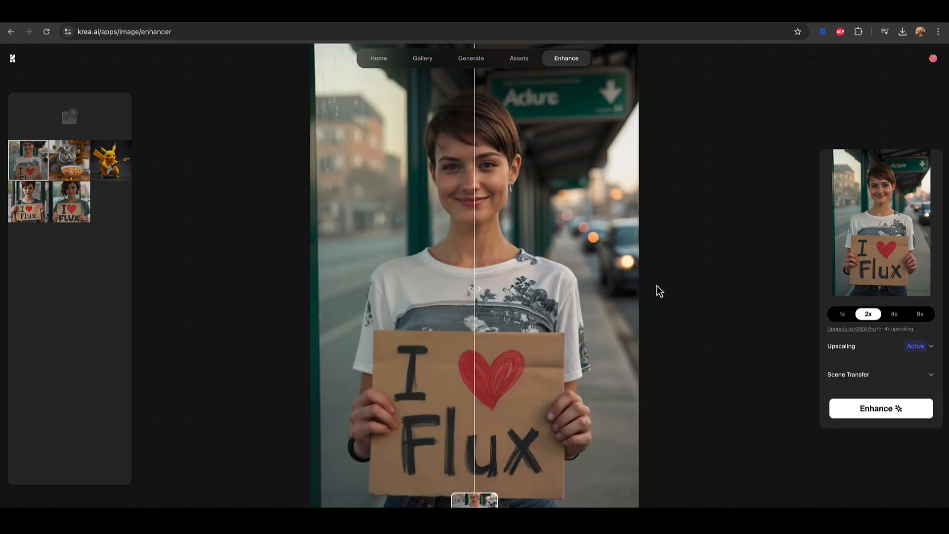
pyautogui.moveTo(472, 296)
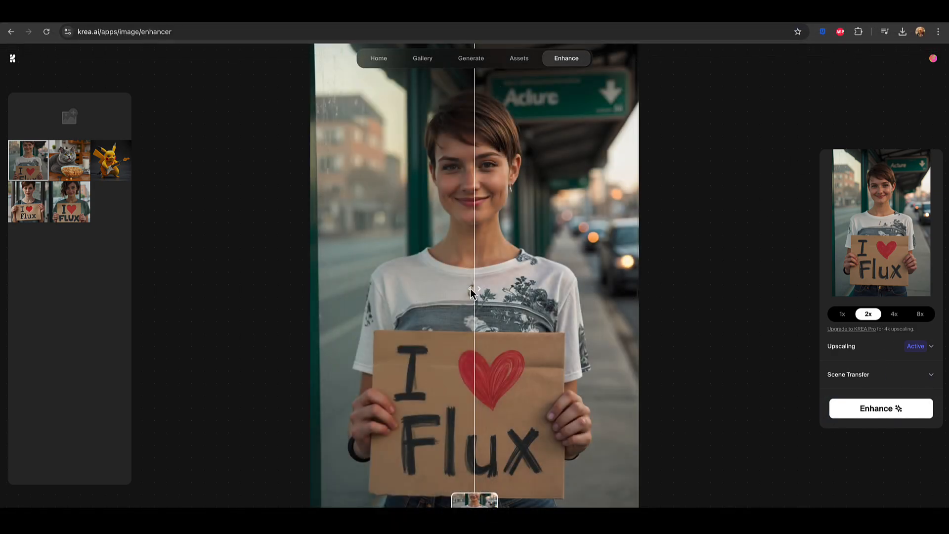
pyautogui.moveTo(474, 293); pyautogui.dragTo(523, 295)
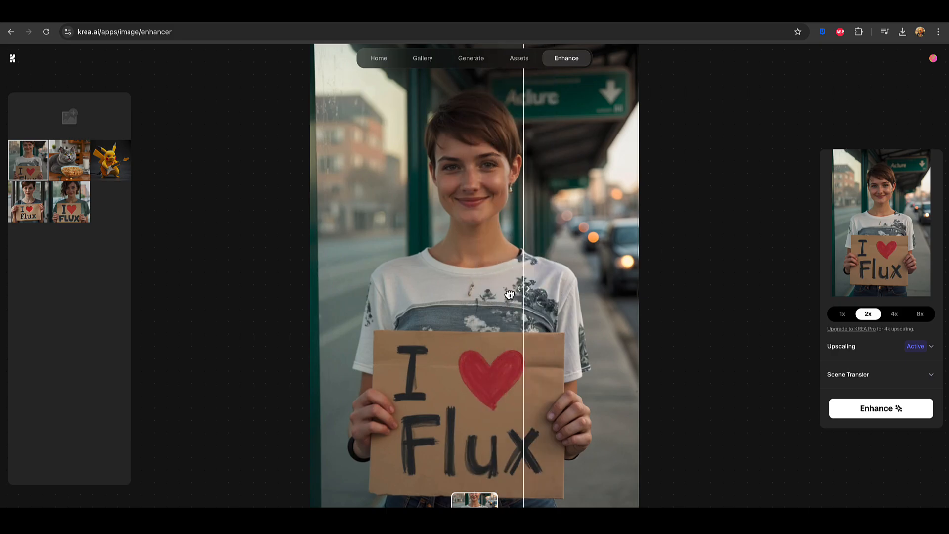
pyautogui.moveTo(521, 296); pyautogui.dragTo(590, 296)
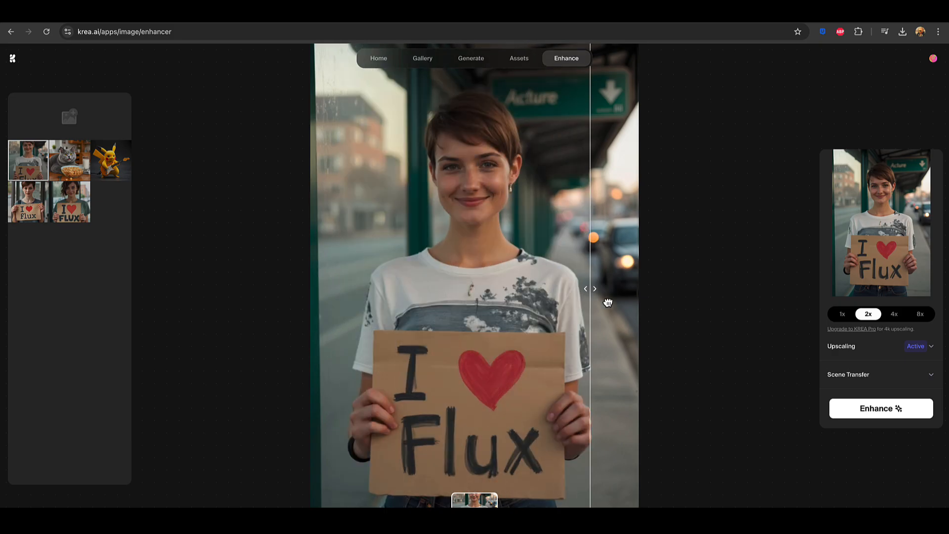
pyautogui.moveTo(607, 302); pyautogui.dragTo(631, 302)
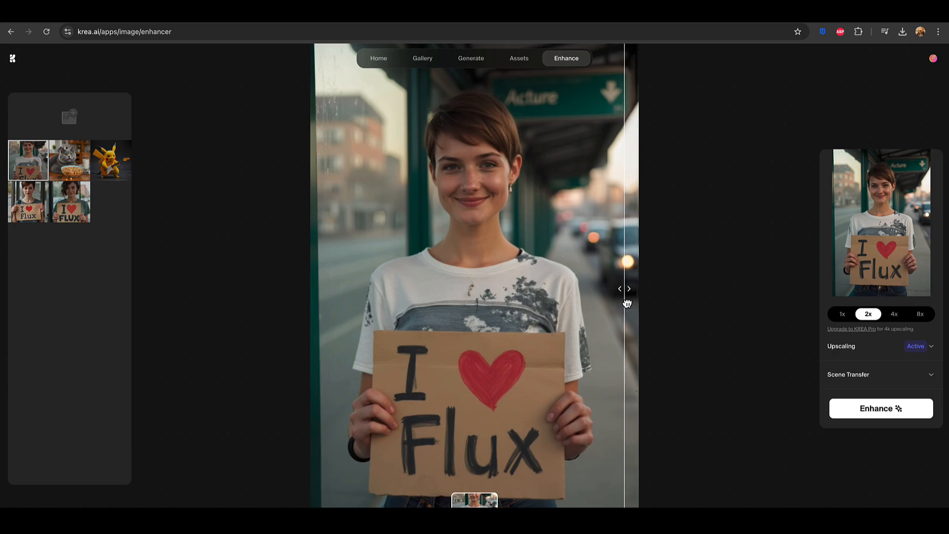
# Sweep the before/after slider back and forth across the face, ending at the left edge.
pyautogui.moveTo(626, 302); pyautogui.dragTo(376, 296)
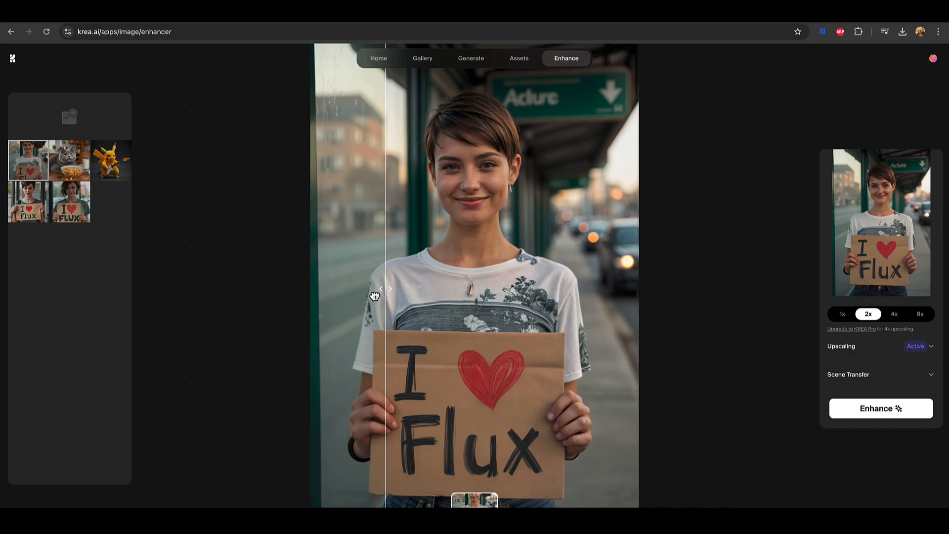
pyautogui.moveTo(383, 288); pyautogui.dragTo(421, 288)
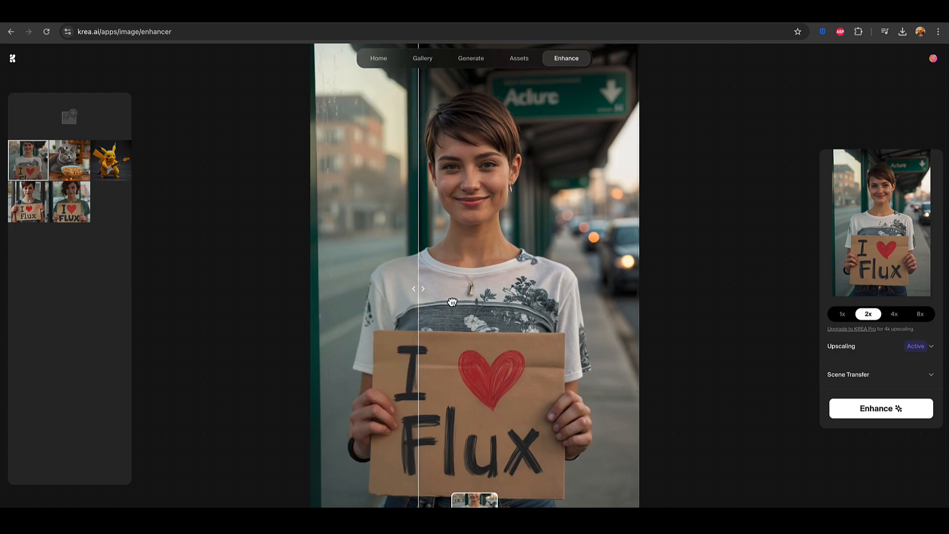
pyautogui.moveTo(451, 301); pyautogui.dragTo(400, 296)
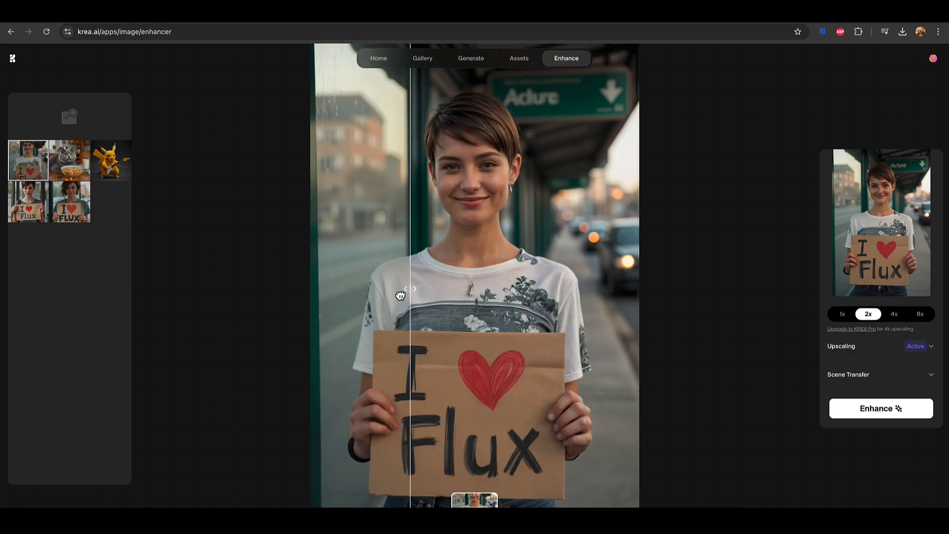
pyautogui.moveTo(412, 289); pyautogui.dragTo(563, 297)
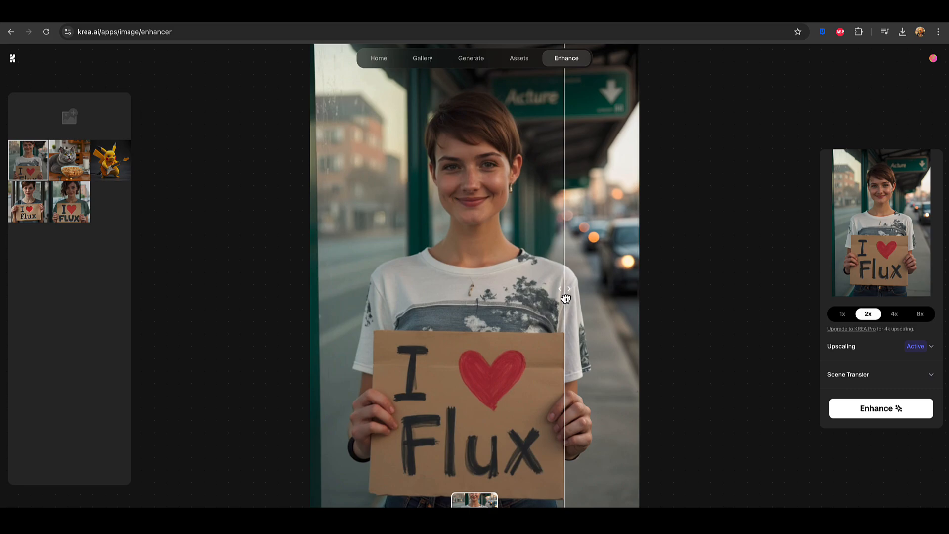
pyautogui.moveTo(564, 288); pyautogui.dragTo(348, 291)
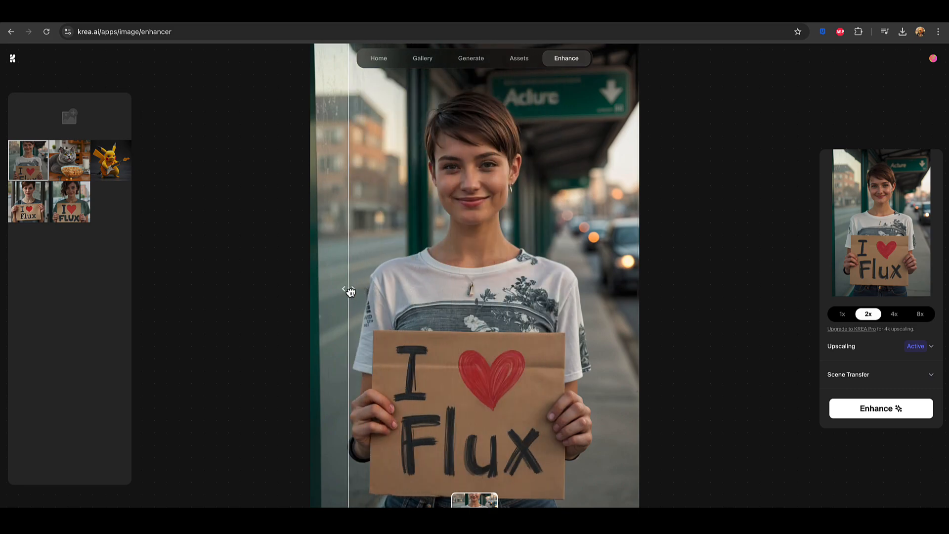
pyautogui.moveTo(350, 290); pyautogui.dragTo(469, 290)
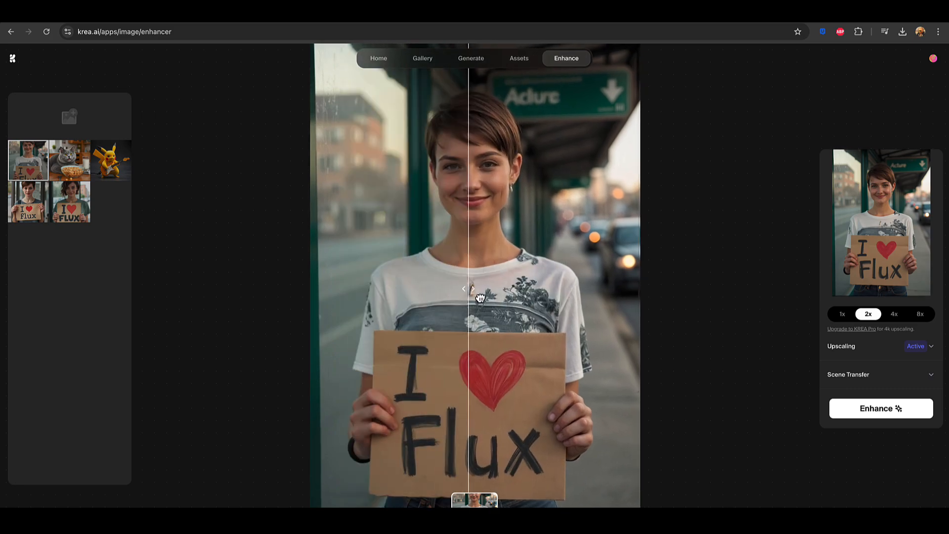
pyautogui.moveTo(468, 289); pyautogui.dragTo(346, 288)
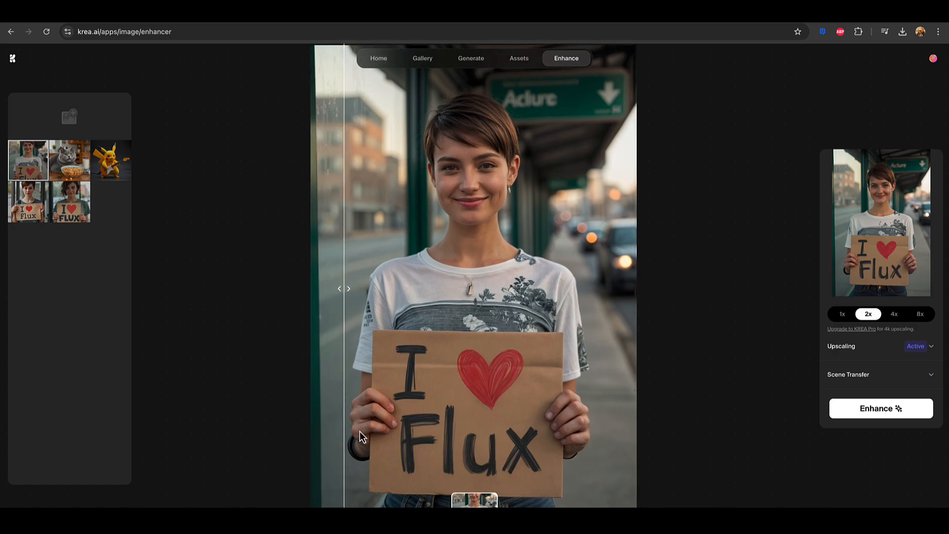
pyautogui.moveTo(361, 423)
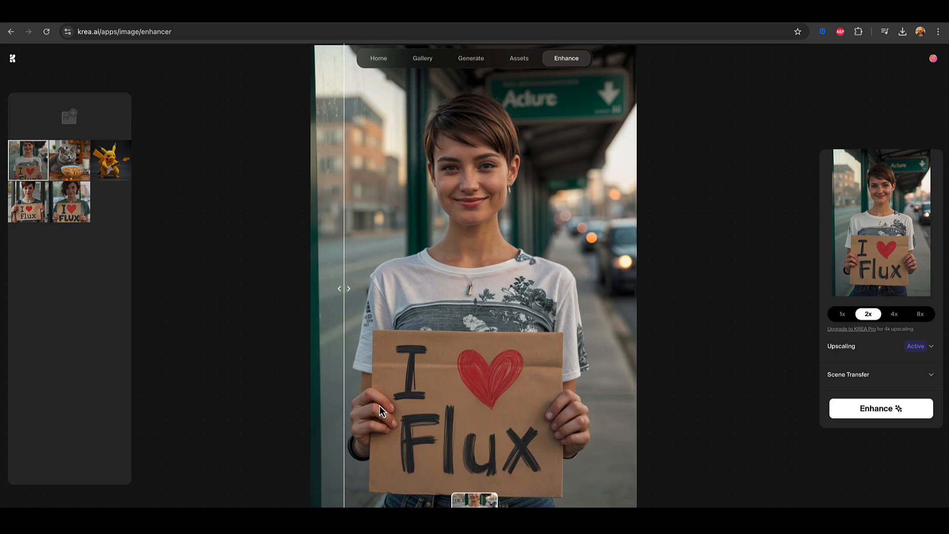
pyautogui.moveTo(351, 291)
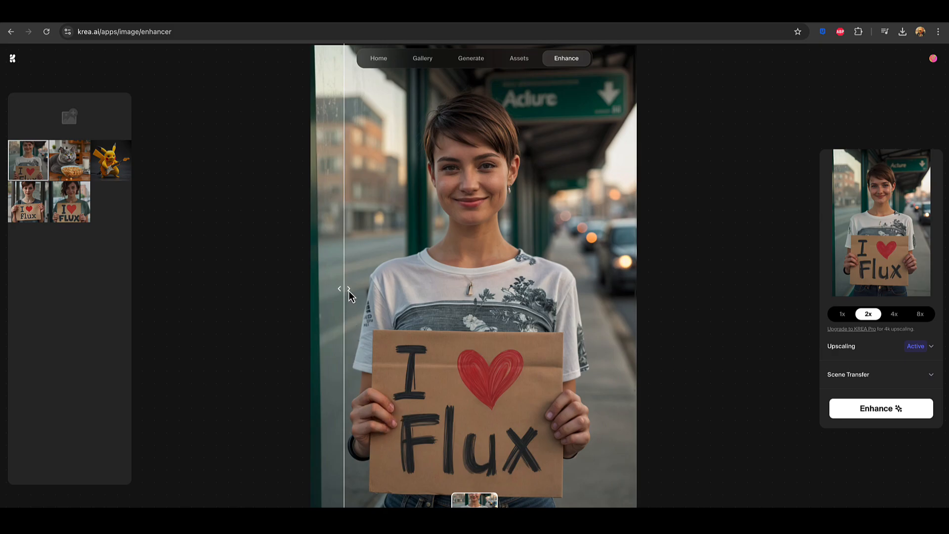
pyautogui.moveTo(345, 289); pyautogui.dragTo(415, 288)
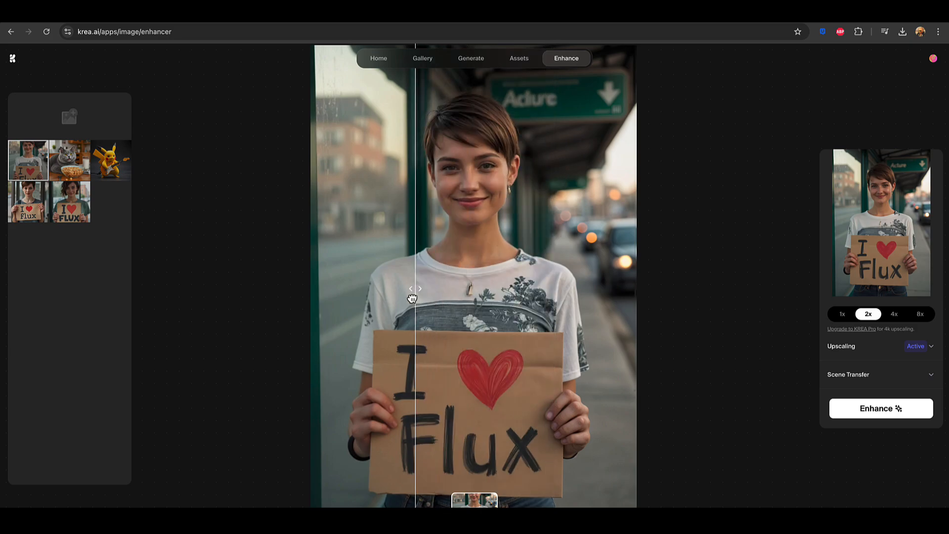
pyautogui.moveTo(414, 288); pyautogui.dragTo(397, 296)
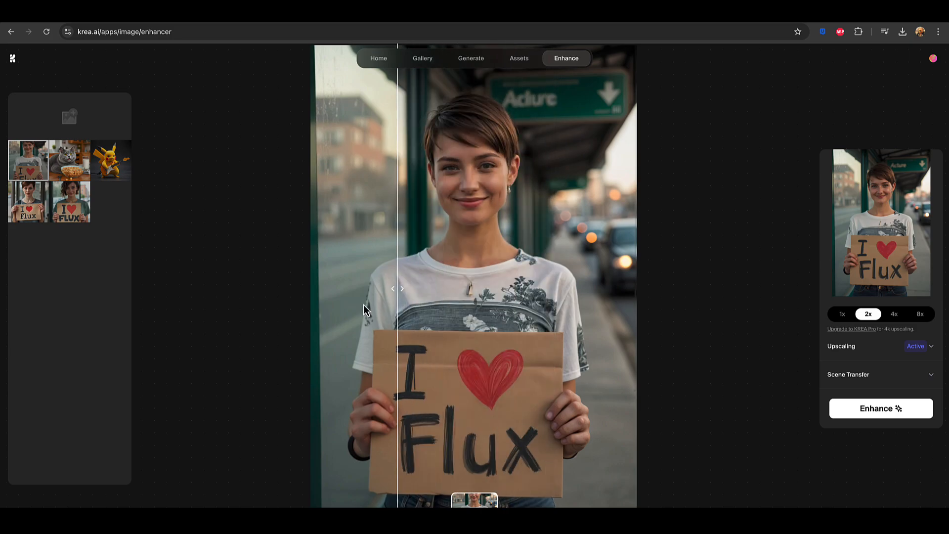
pyautogui.moveTo(396, 288); pyautogui.dragTo(348, 288)
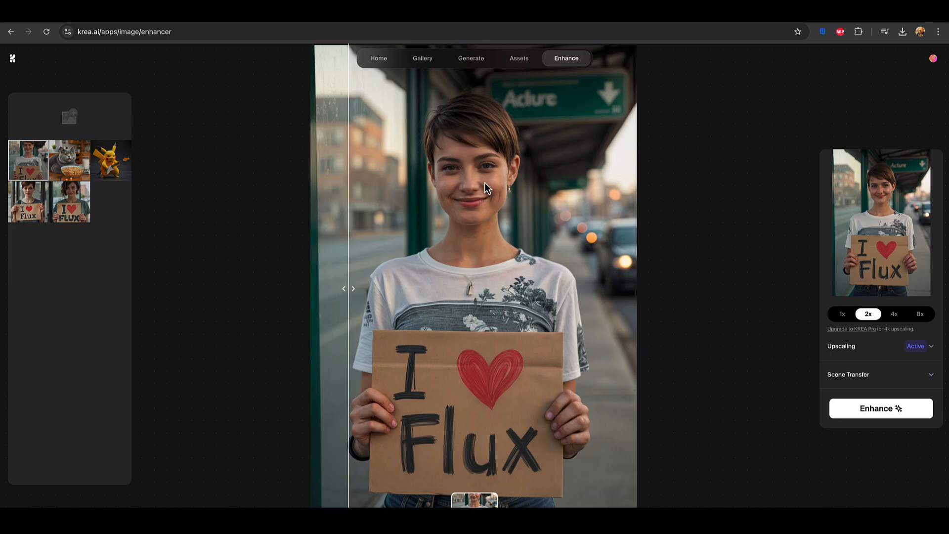
pyautogui.moveTo(354, 294)
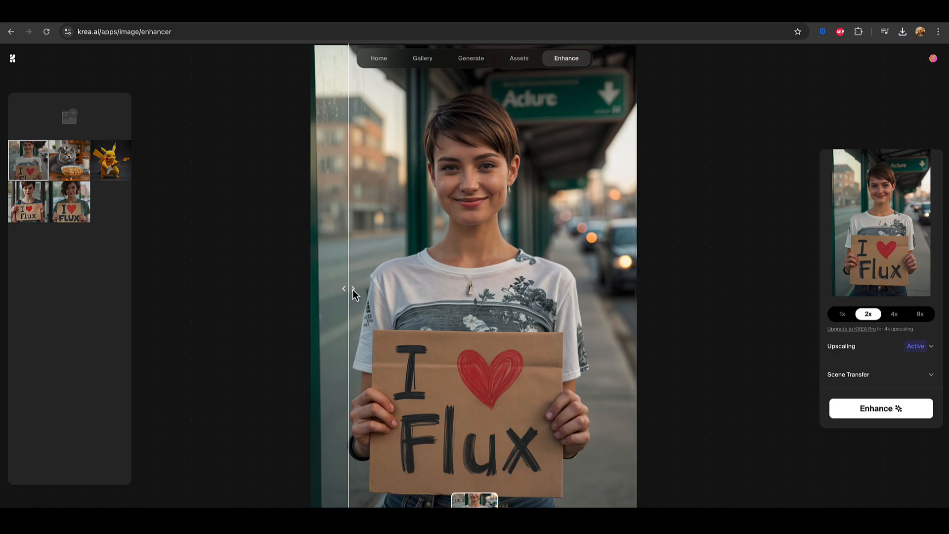
pyautogui.moveTo(350, 288); pyautogui.dragTo(393, 288)
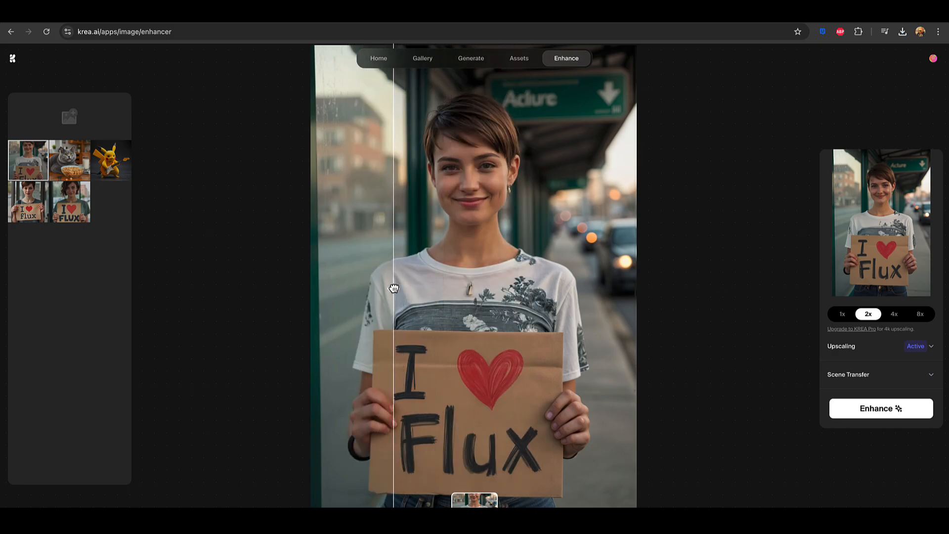
pyautogui.moveTo(394, 288); pyautogui.dragTo(517, 288)
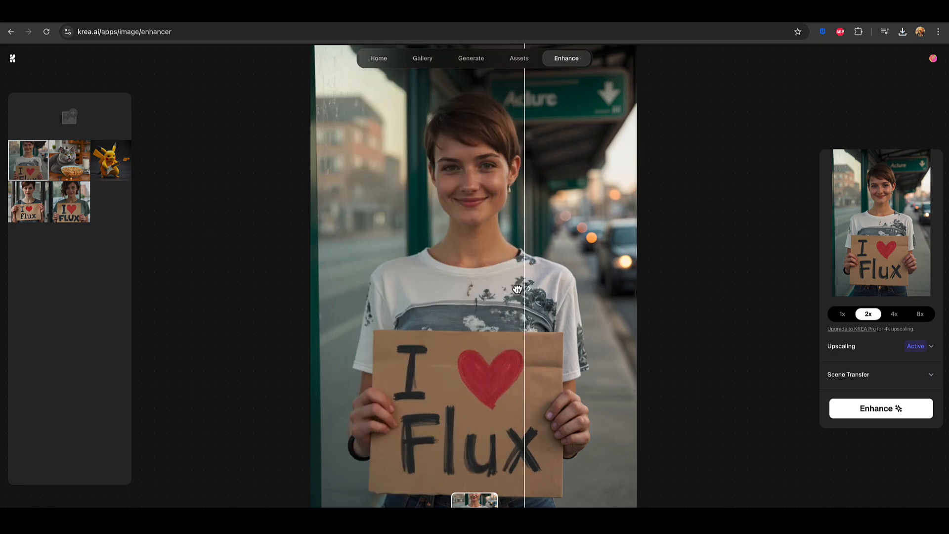
pyautogui.moveTo(518, 288); pyautogui.dragTo(418, 286)
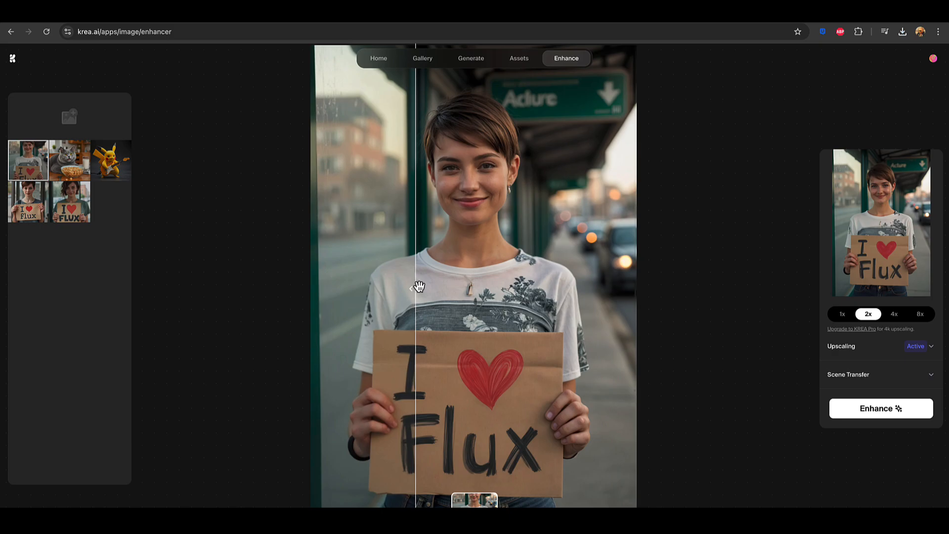
pyautogui.moveTo(416, 286); pyautogui.dragTo(481, 294)
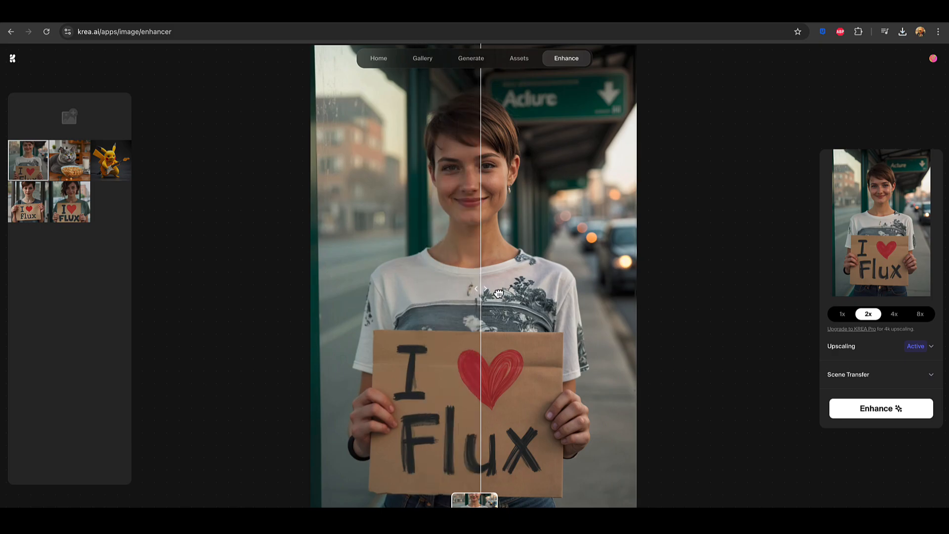
pyautogui.moveTo(480, 288); pyautogui.dragTo(401, 288)
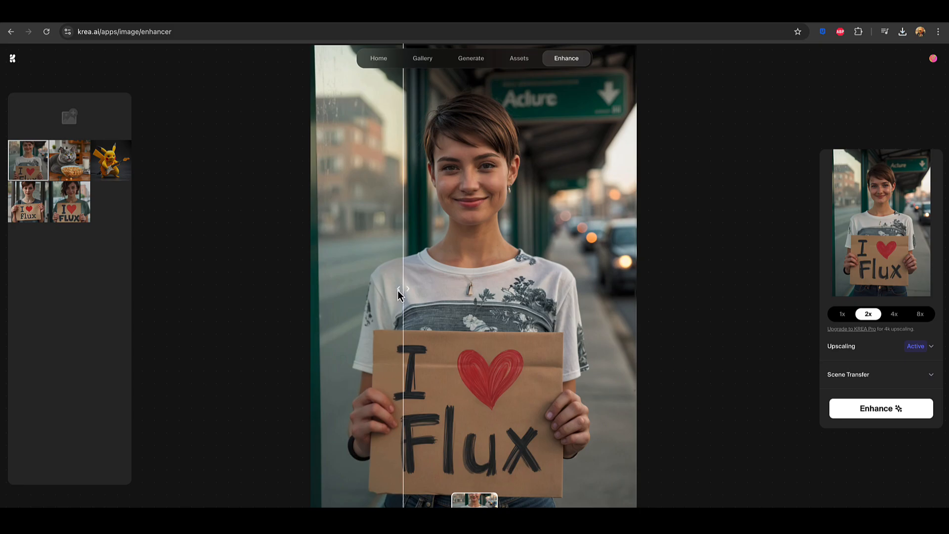
pyautogui.moveTo(401, 296)
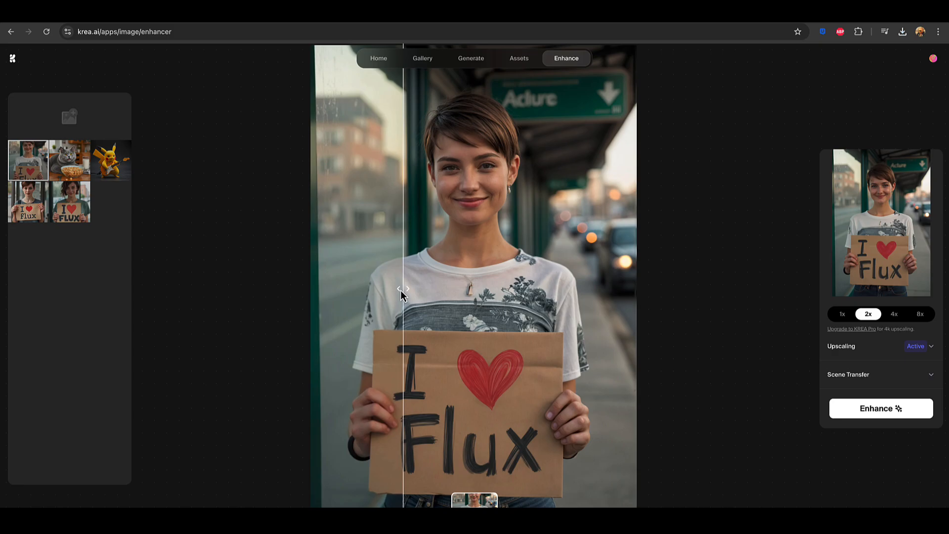
pyautogui.moveTo(403, 289); pyautogui.dragTo(505, 288)
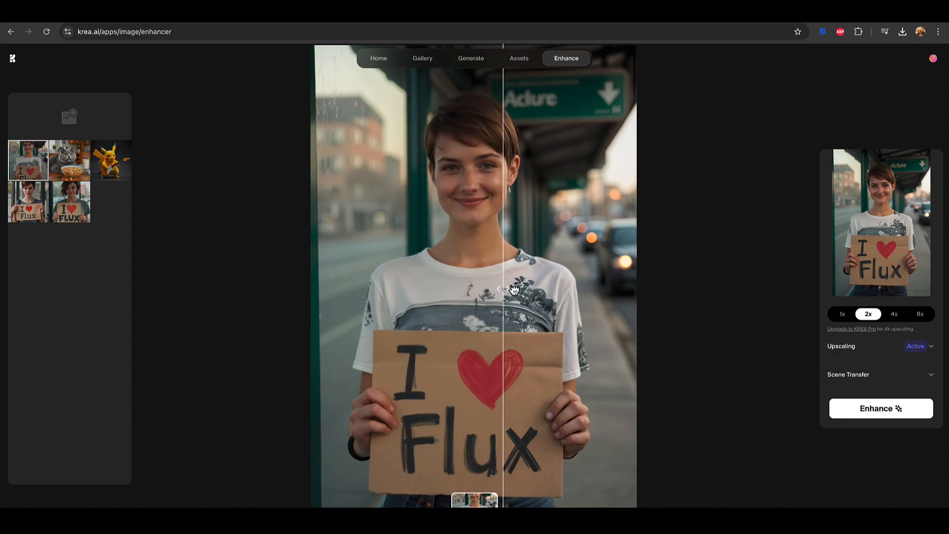
pyautogui.moveTo(505, 289); pyautogui.dragTo(438, 296)
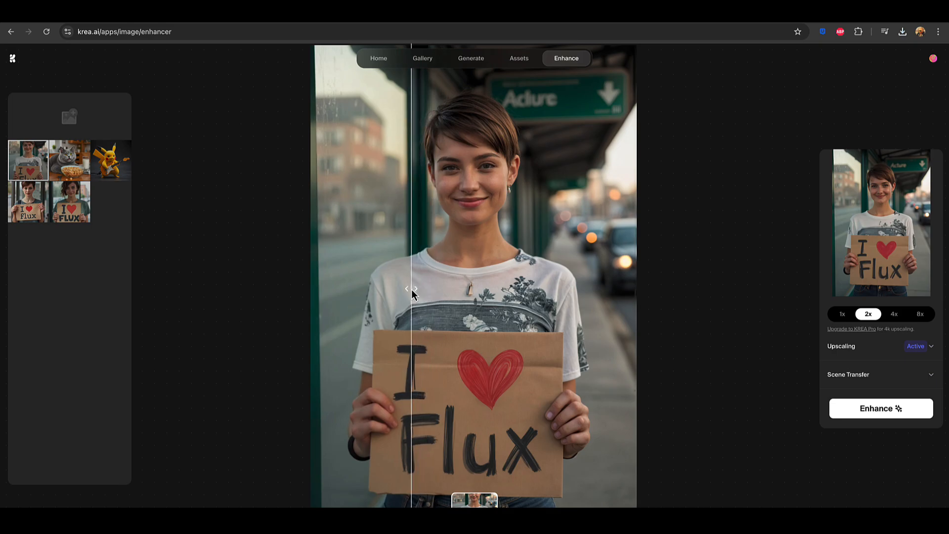
pyautogui.moveTo(412, 290); pyautogui.dragTo(528, 294)
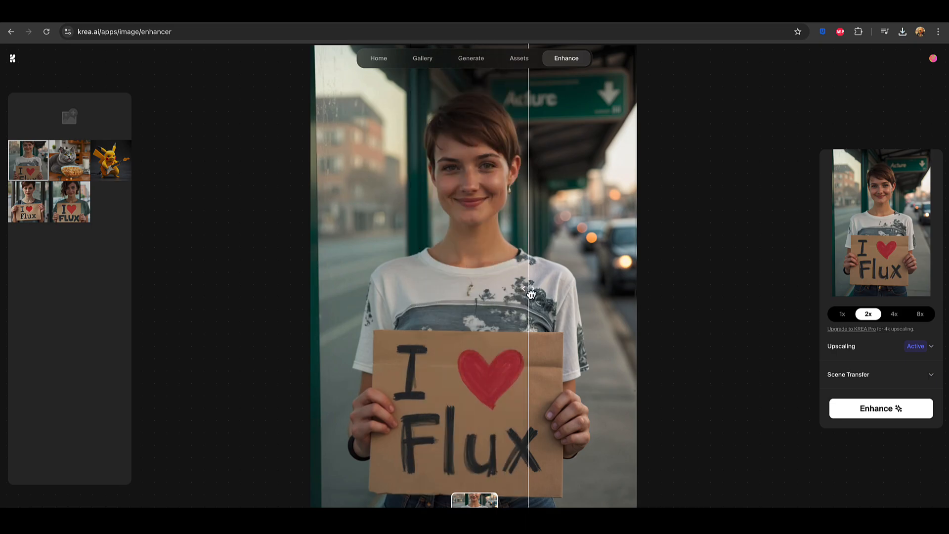
pyautogui.moveTo(526, 288); pyautogui.dragTo(361, 285)
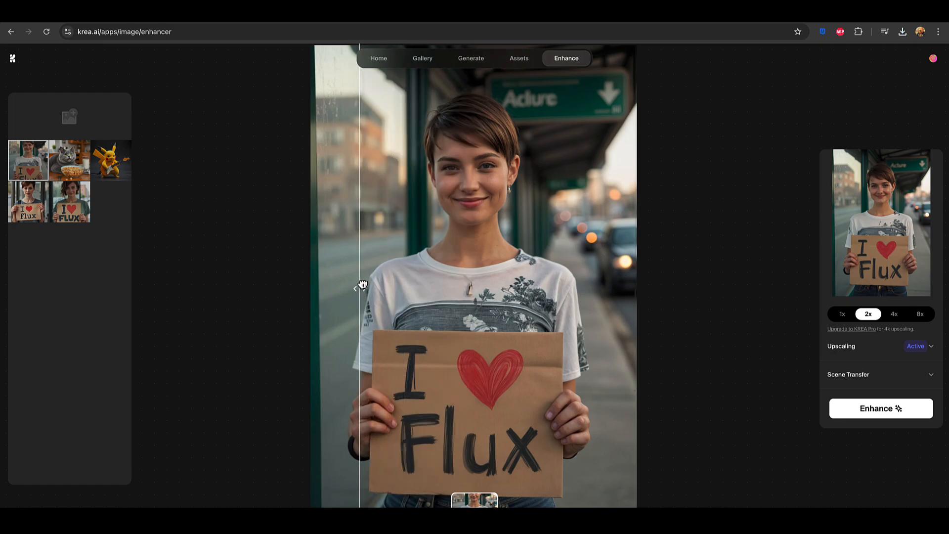
pyautogui.moveTo(361, 285); pyautogui.dragTo(455, 289)
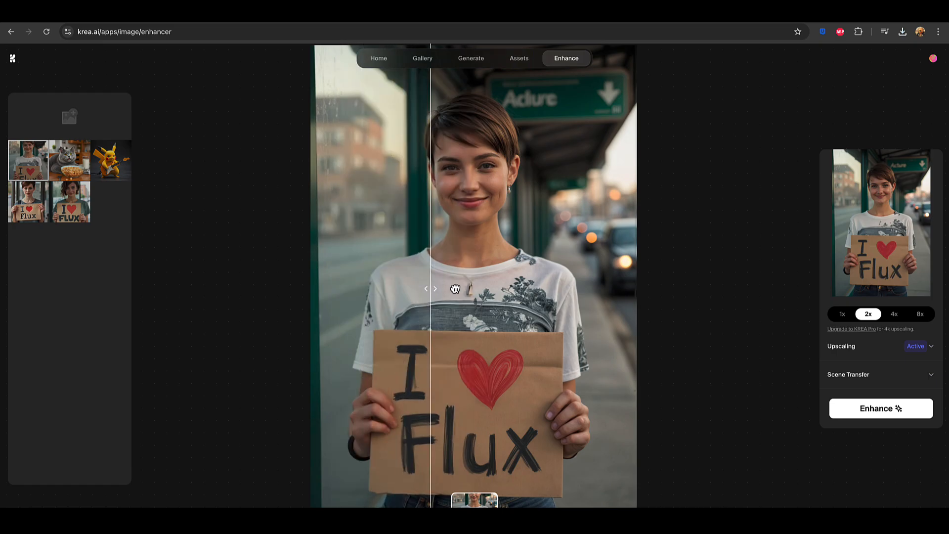
pyautogui.moveTo(453, 289); pyautogui.dragTo(371, 285)
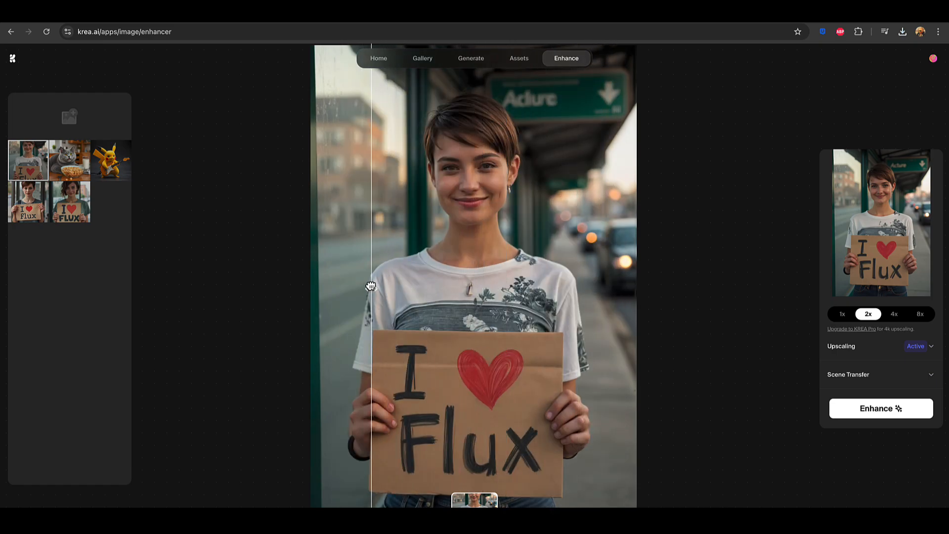
pyautogui.moveTo(371, 286); pyautogui.dragTo(478, 287)
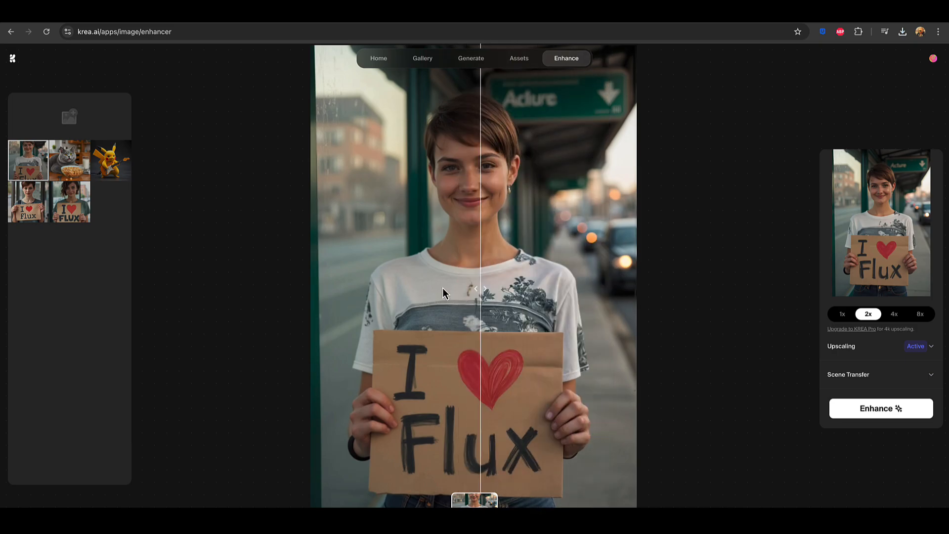
pyautogui.moveTo(478, 288); pyautogui.dragTo(342, 287)
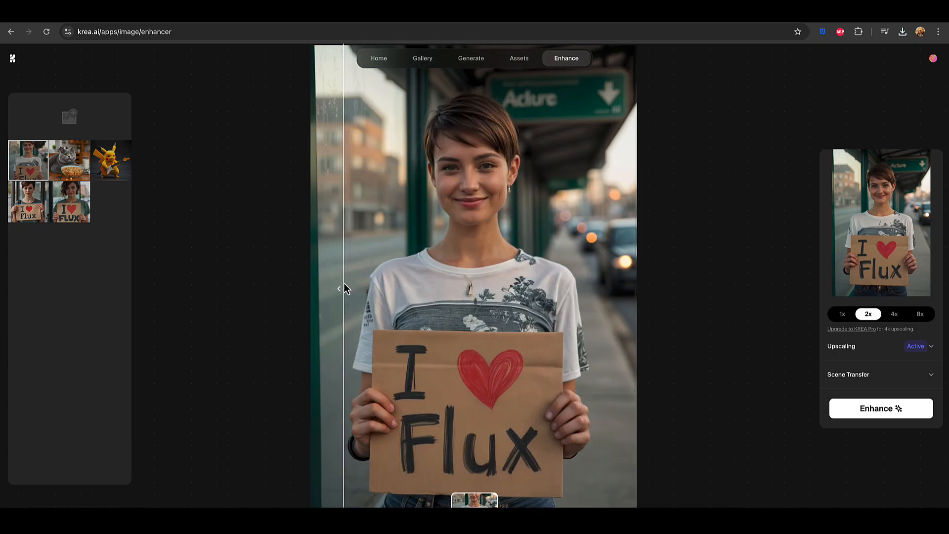